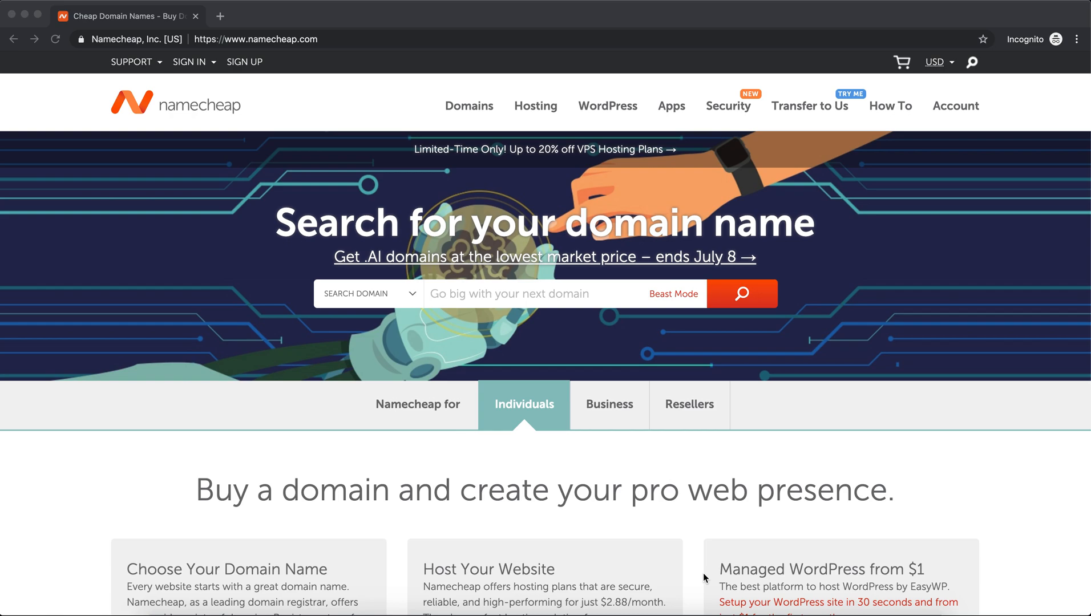
mouse_move(955, 120)
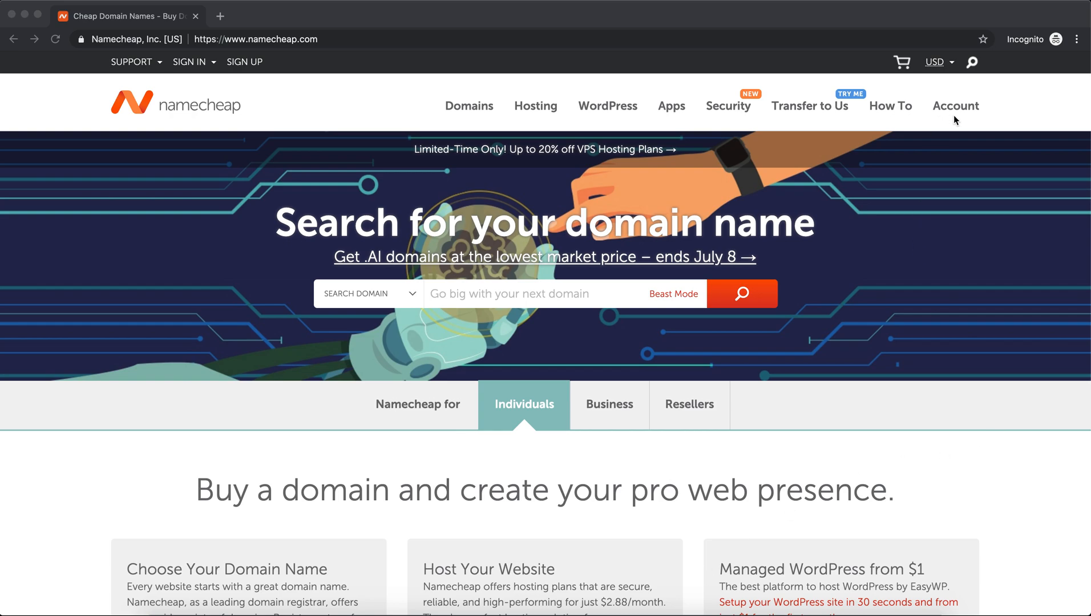
mouse_move(660, 101)
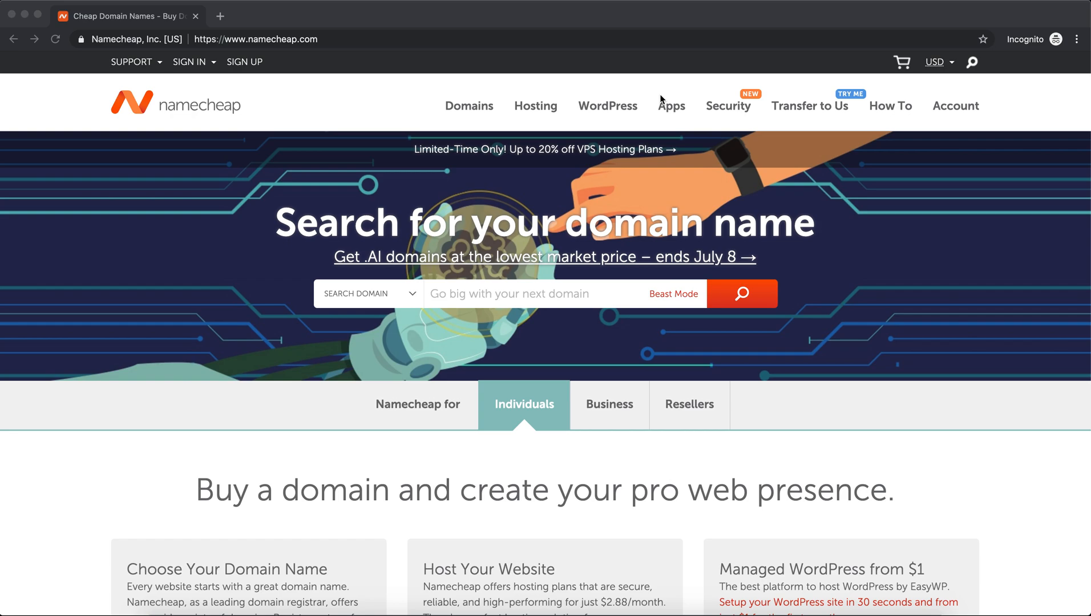
mouse_move(239, 111)
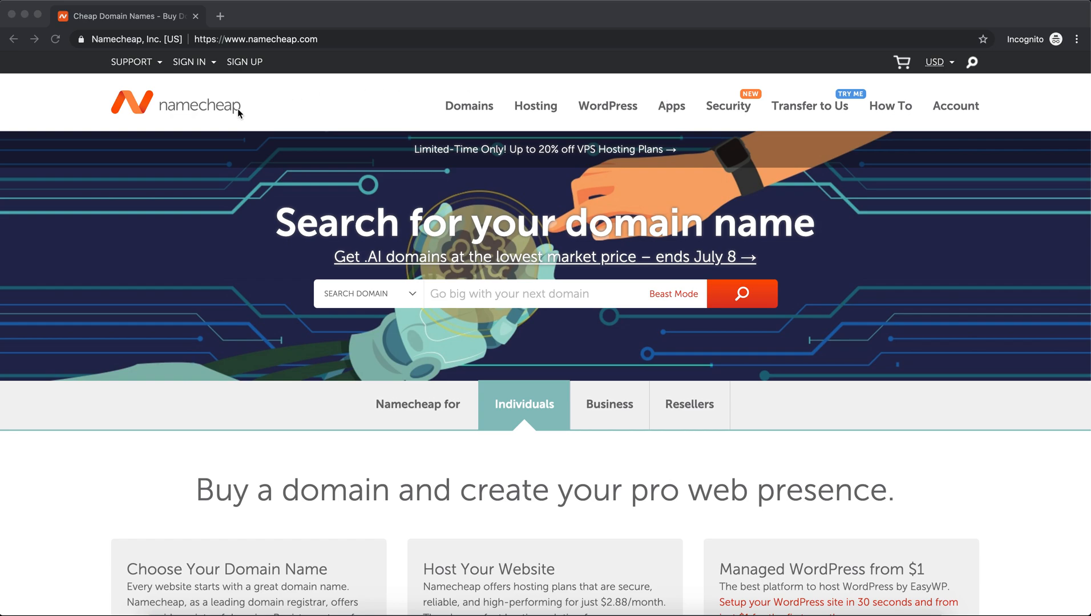
mouse_move(244, 112)
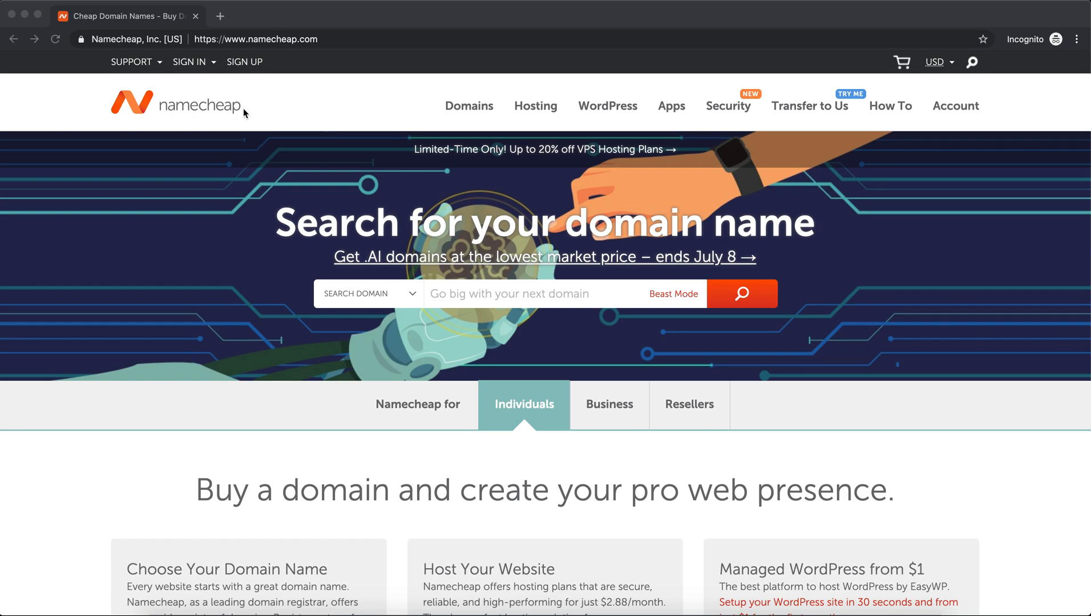
mouse_move(177, 111)
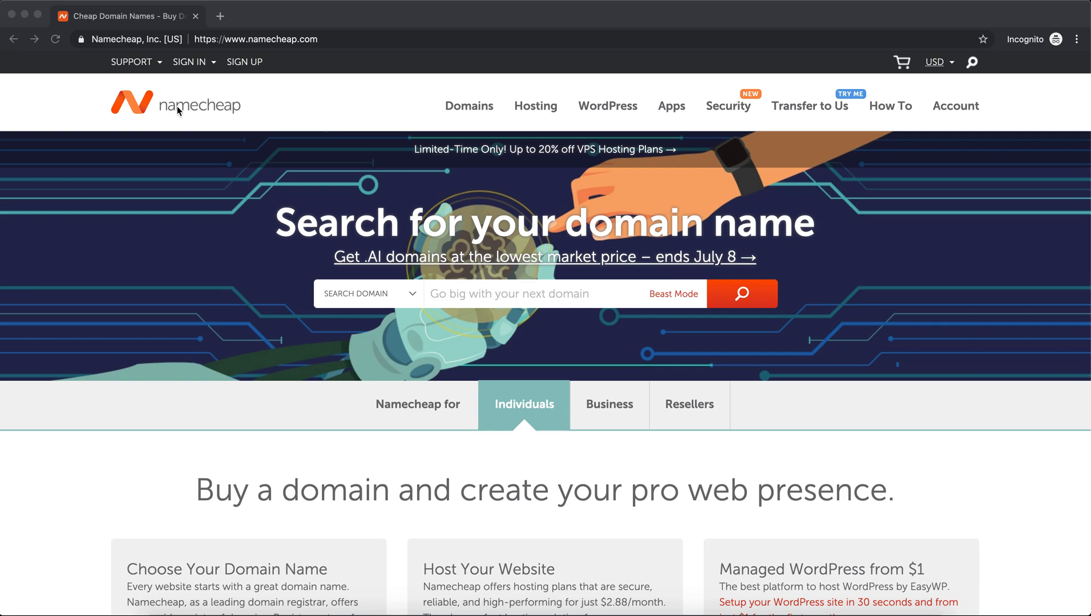
mouse_move(504, 82)
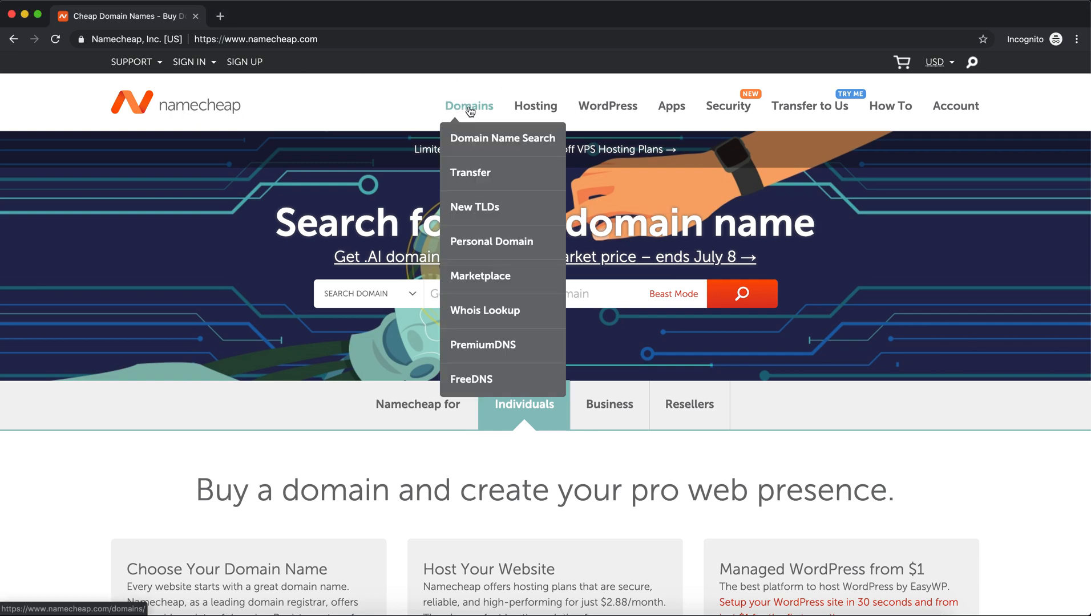
Open Namecheap's Personal Domain page and scroll to the ICANN fee and WhoisGuard disclaimers.
left_click(490, 242)
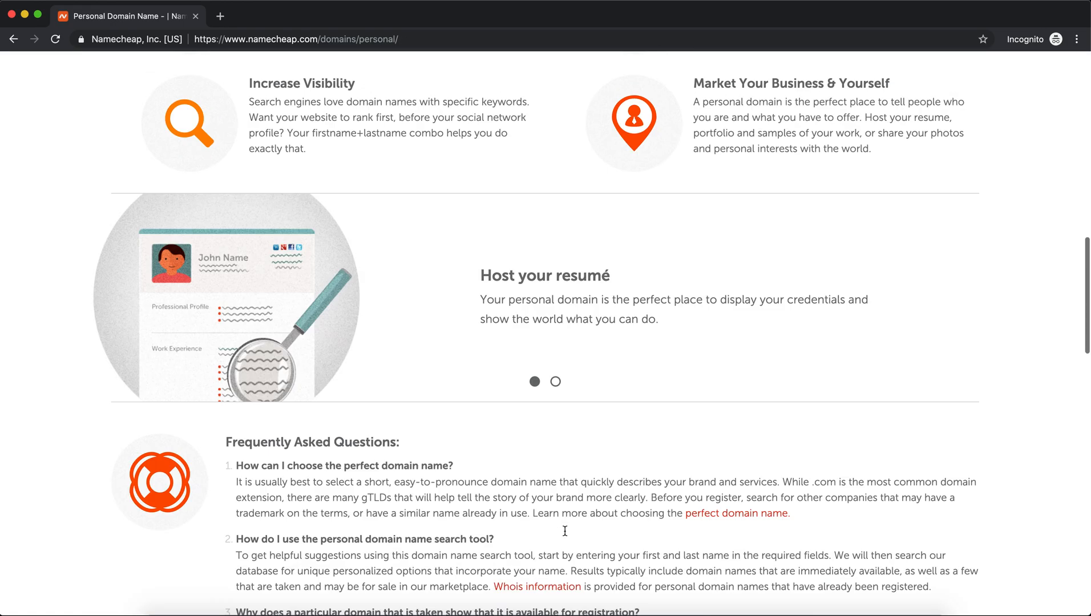
scroll("down", 3)
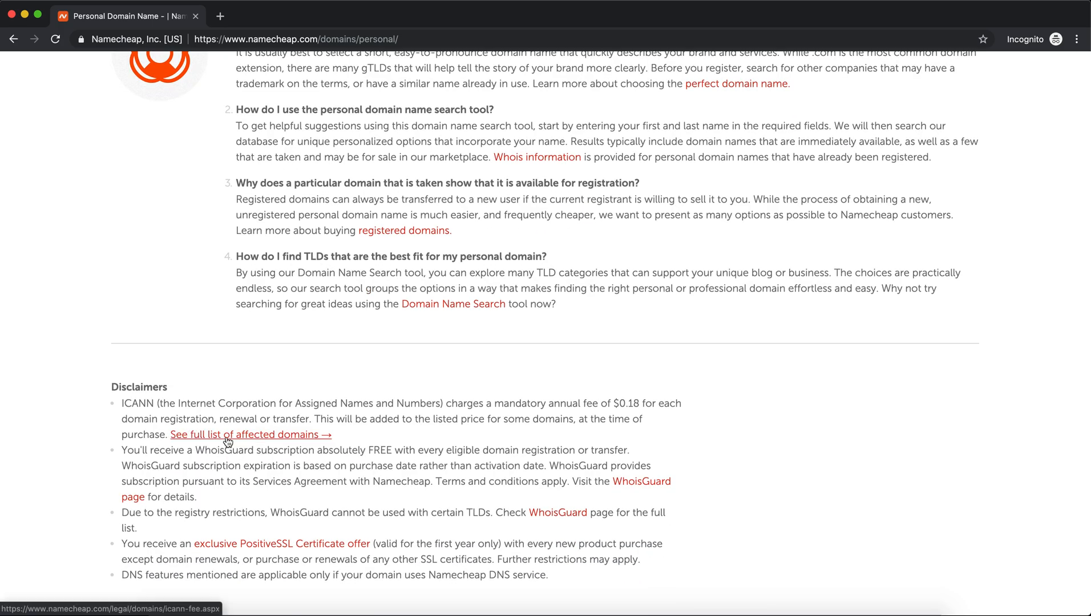
Browse the full list of extensions with the $0.18 ICANN fee and pick .club.
left_click(248, 434)
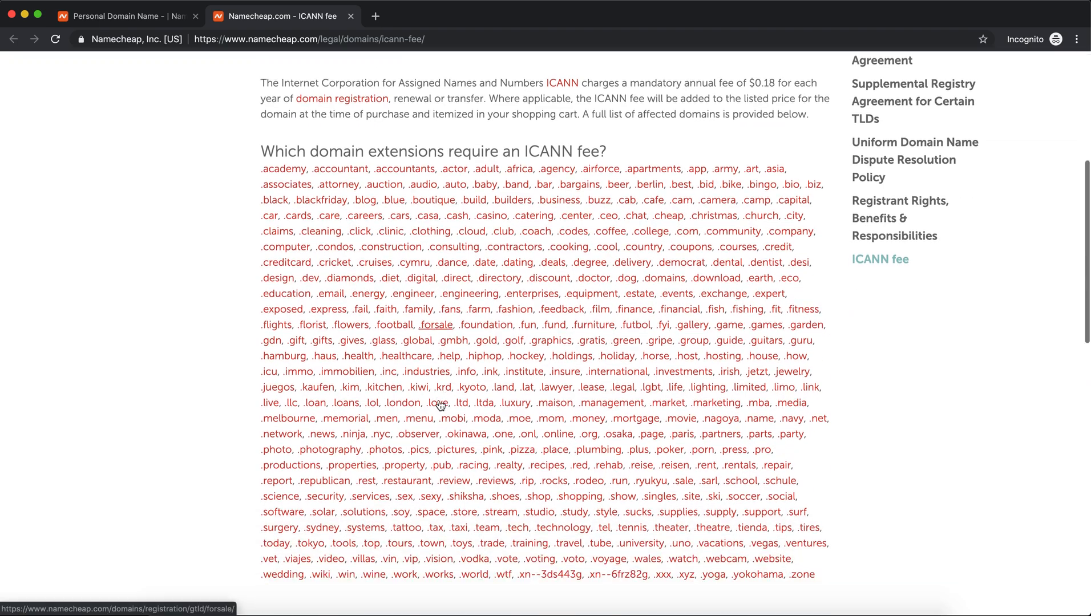
scroll("down", 3)
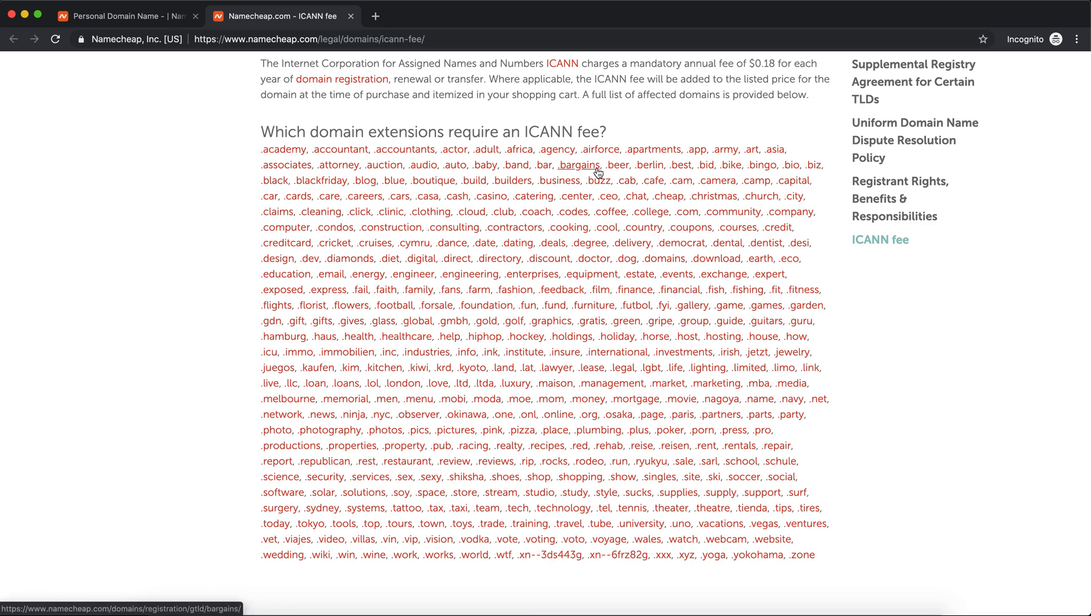
mouse_move(717, 180)
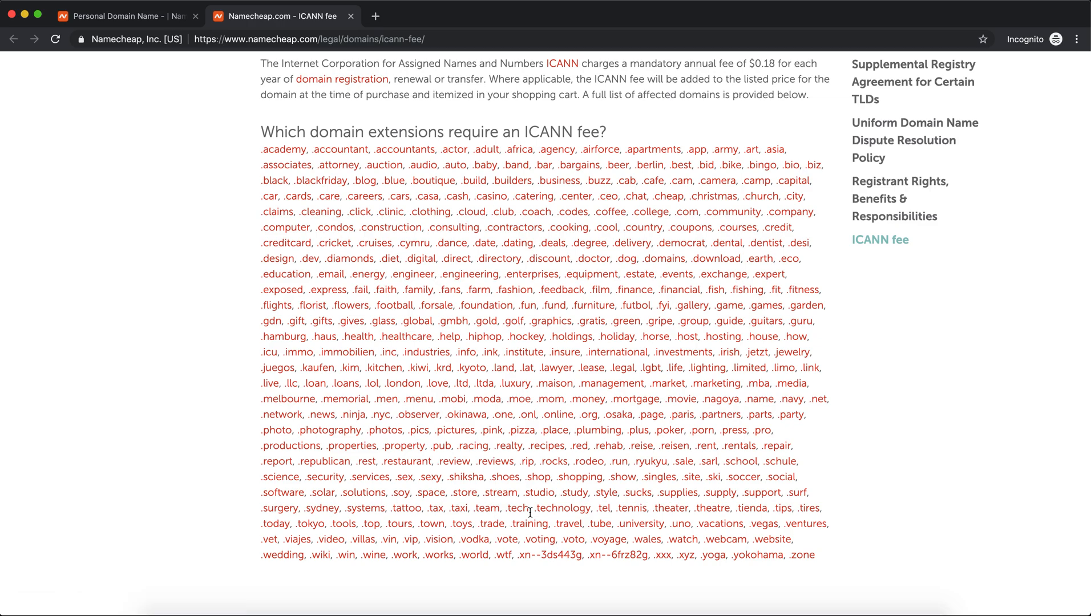
mouse_move(324, 461)
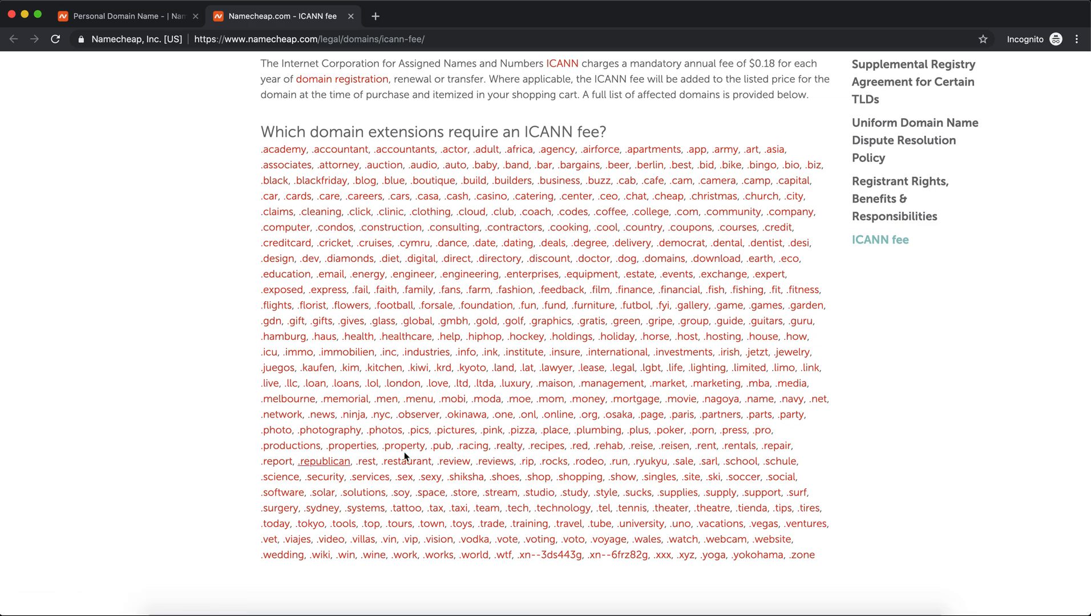
mouse_move(563, 429)
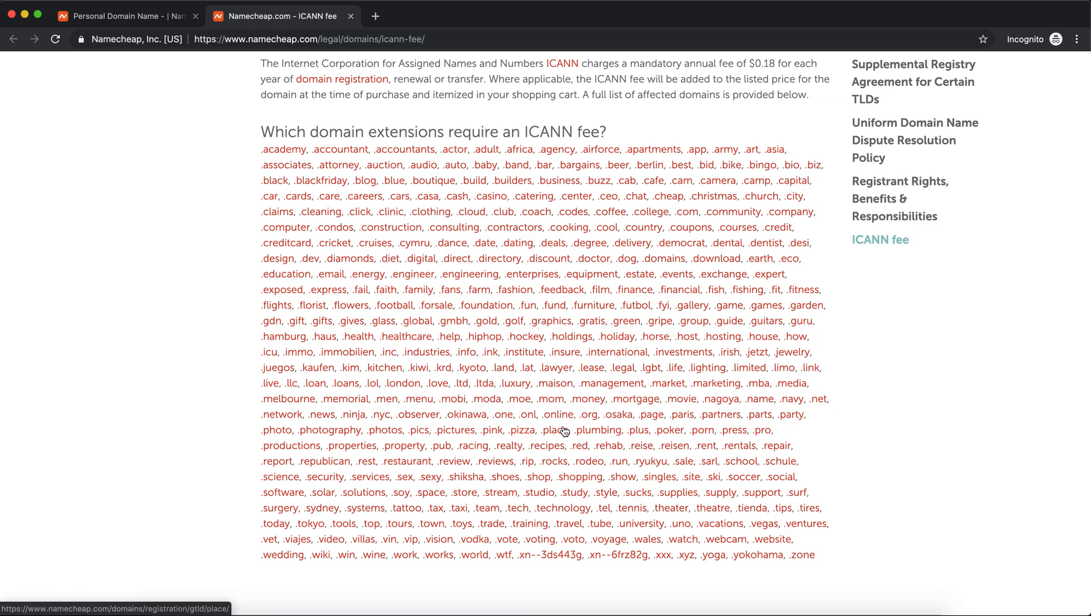
mouse_move(706, 368)
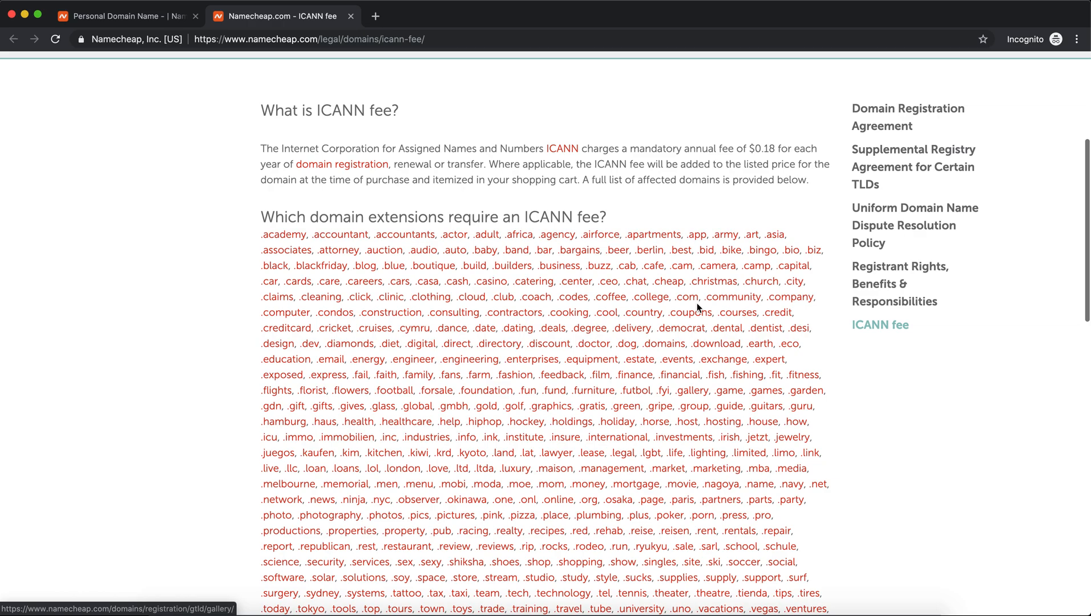
scroll("down", 3)
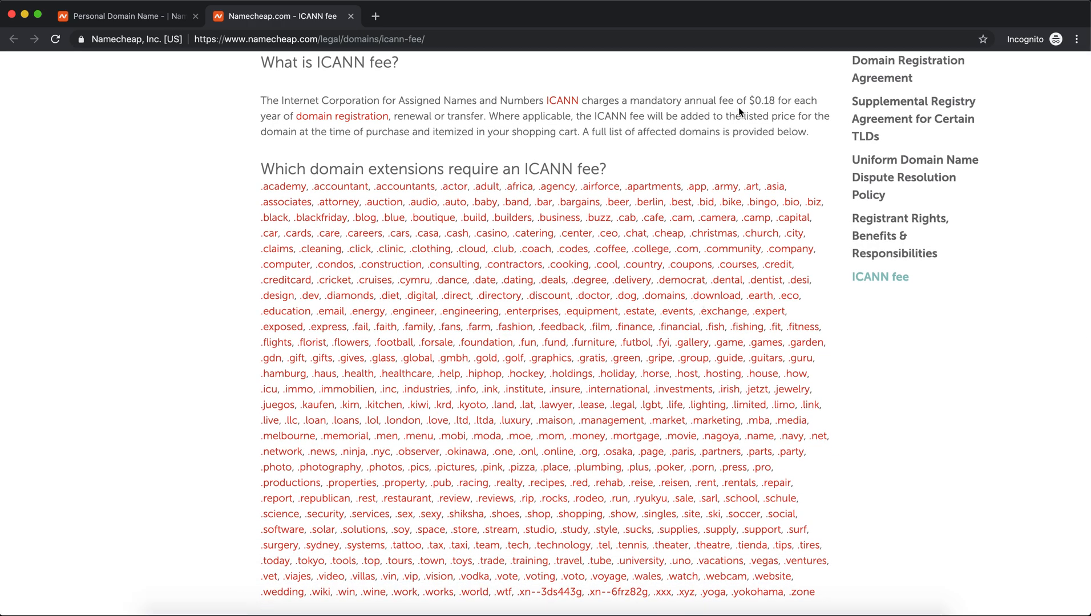
double_click(765, 101)
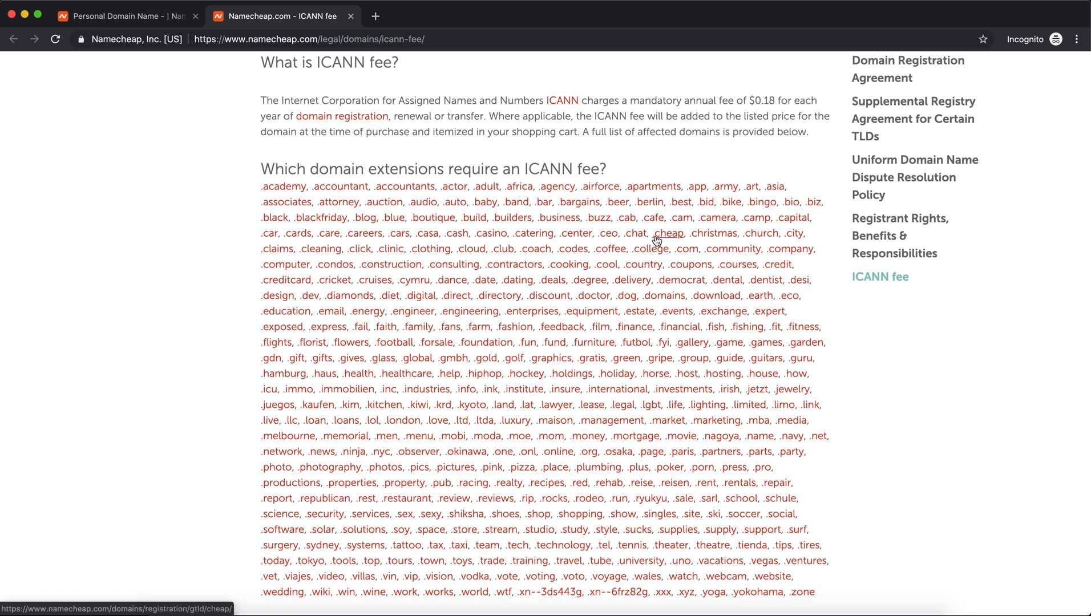
mouse_move(611, 248)
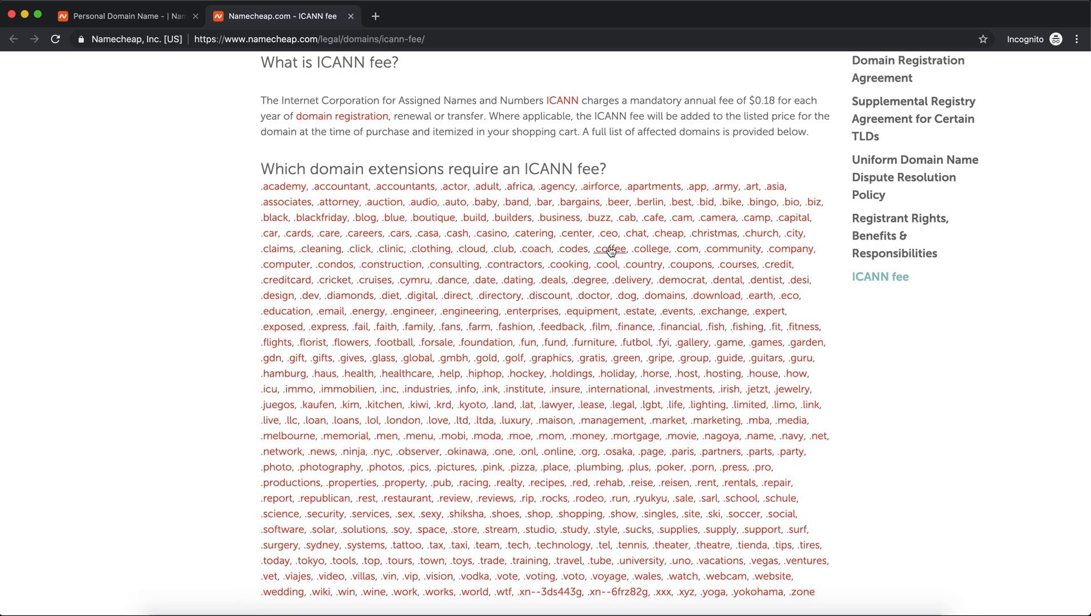
mouse_move(716, 218)
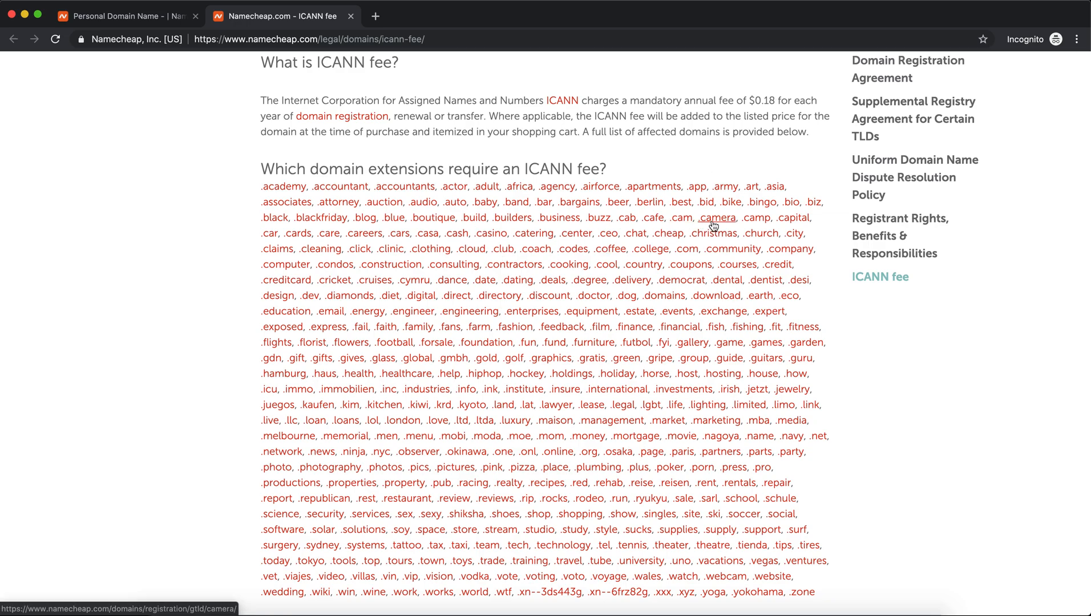
mouse_move(359, 249)
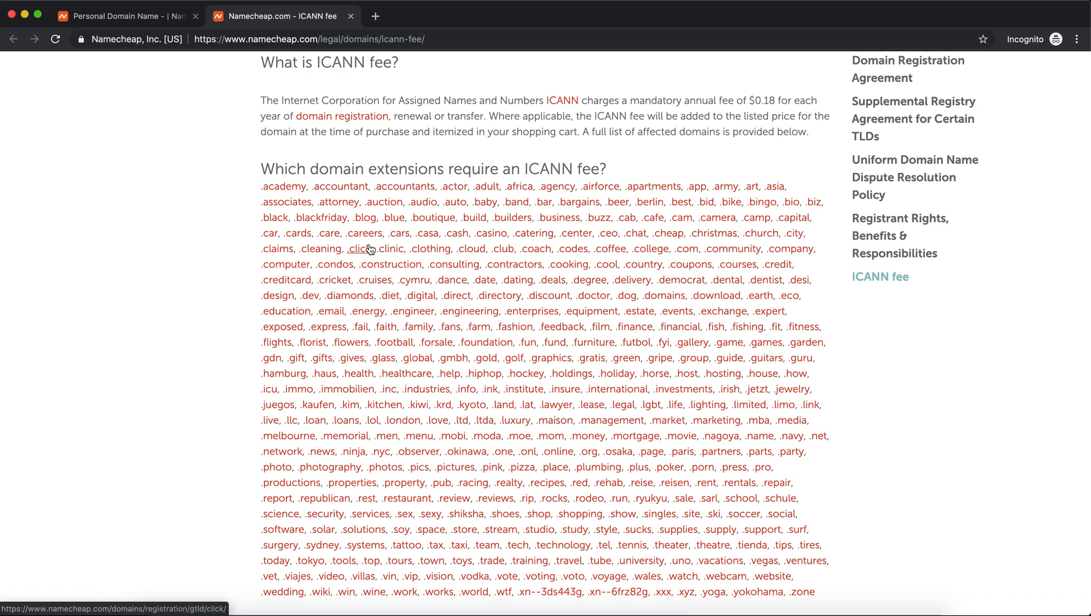
mouse_move(489, 233)
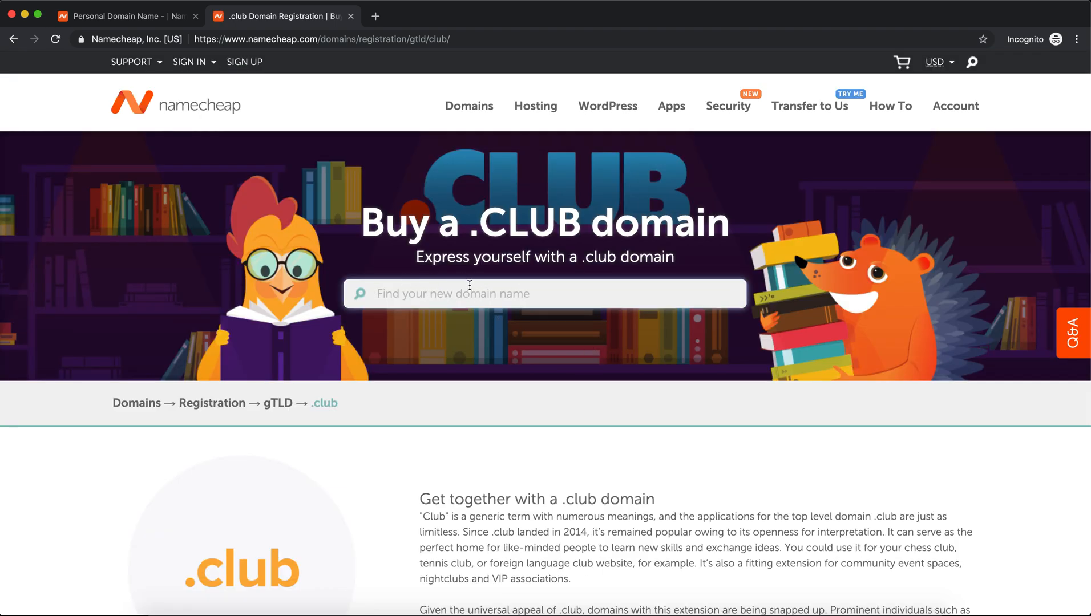
Search the .club domain box for sneakerstest.club after trying jeauxy.
type("jeauxy.cl")
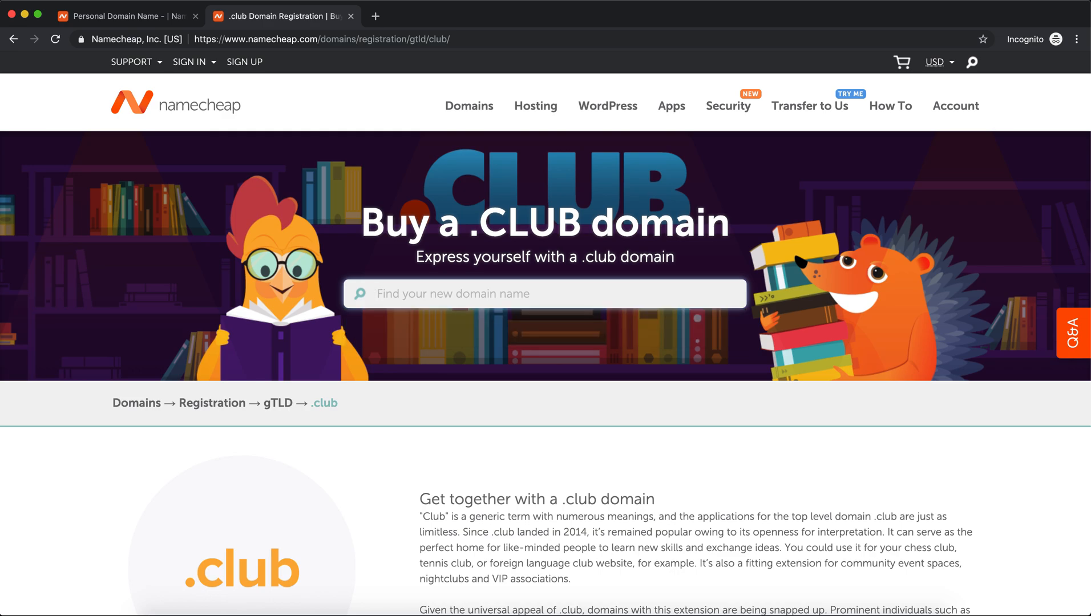
type("jeauxy")
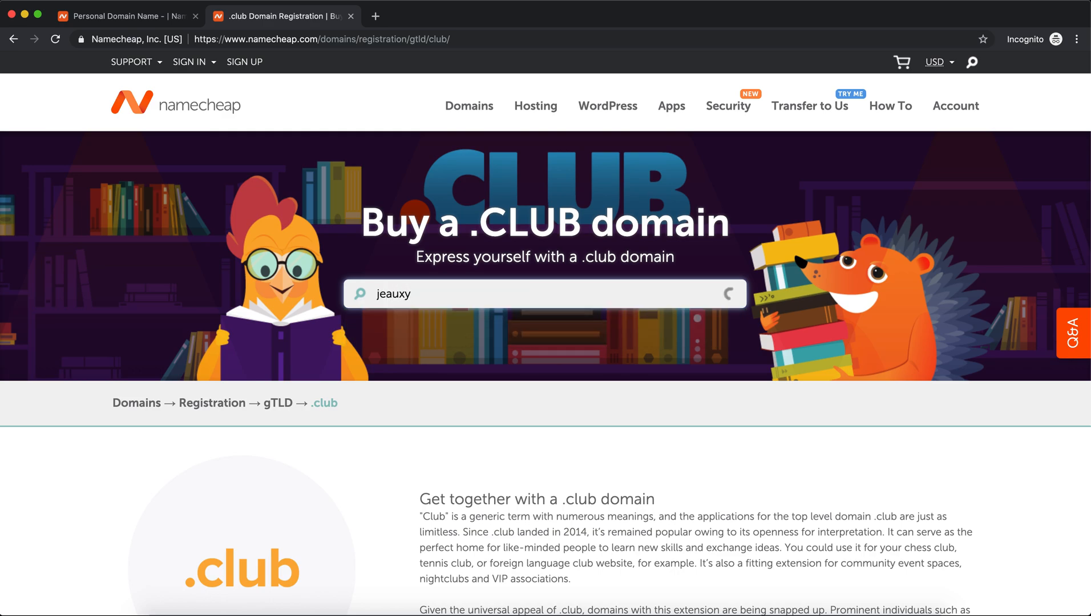
type("sneakerstest.club")
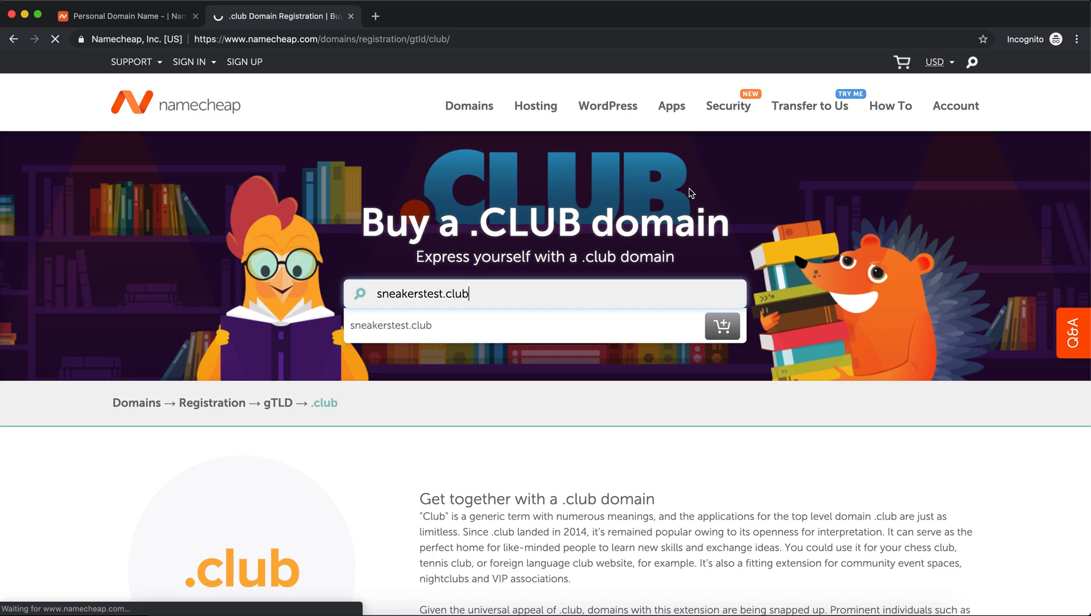
left_click(722, 325)
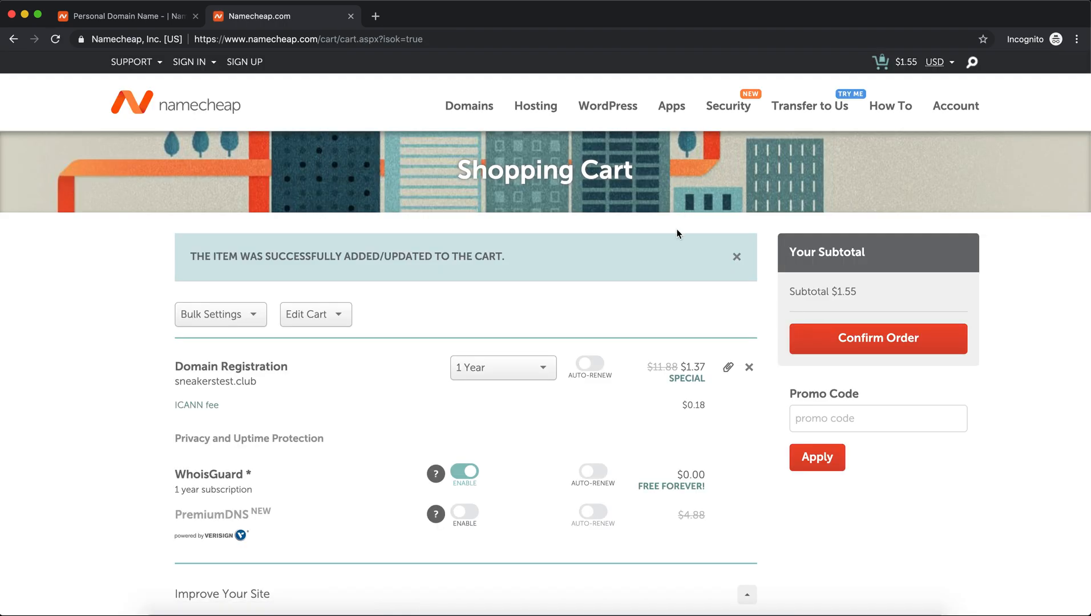
scroll("down", 3)
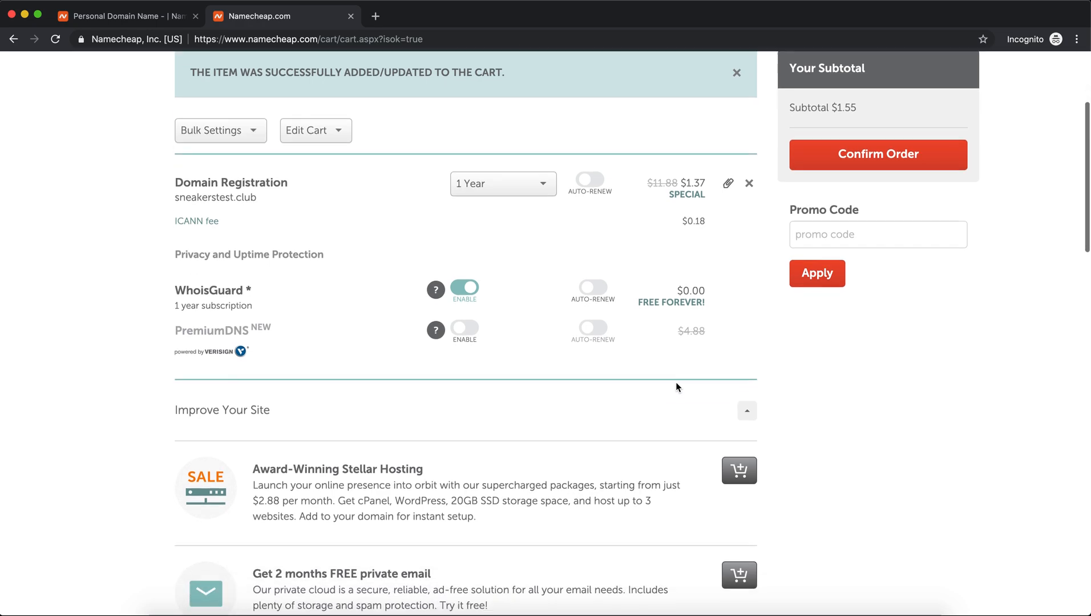
scroll("down", 3)
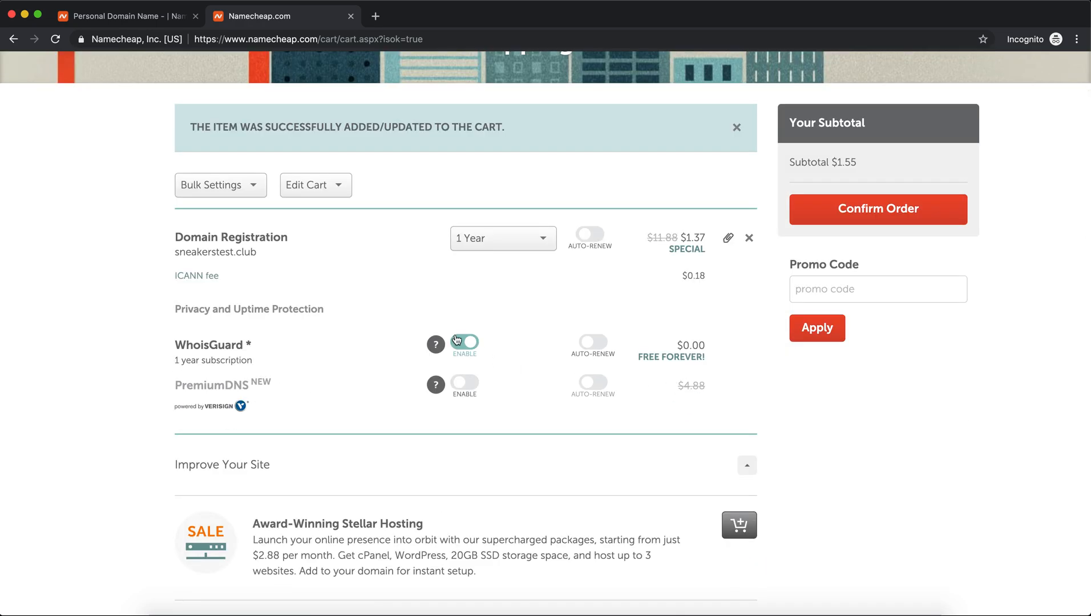
left_click(465, 344)
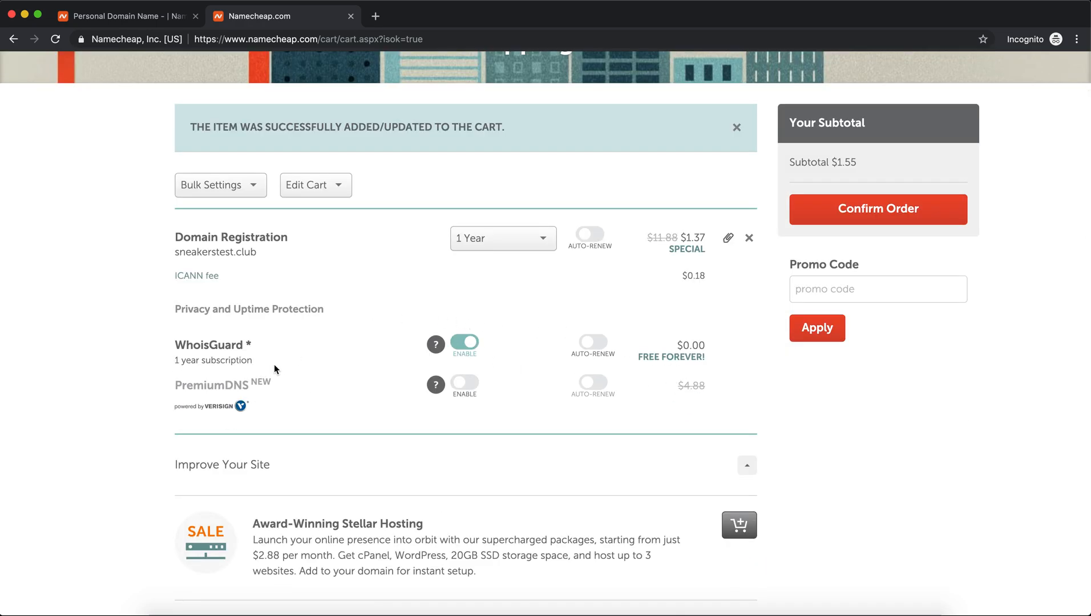
scroll("down", 3)
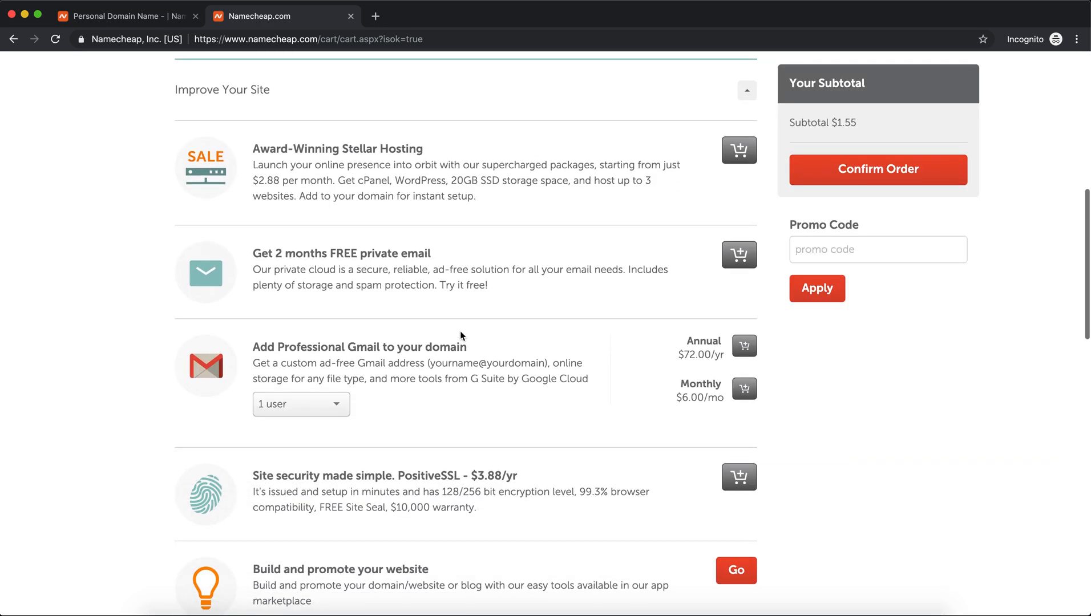
scroll("up", 3)
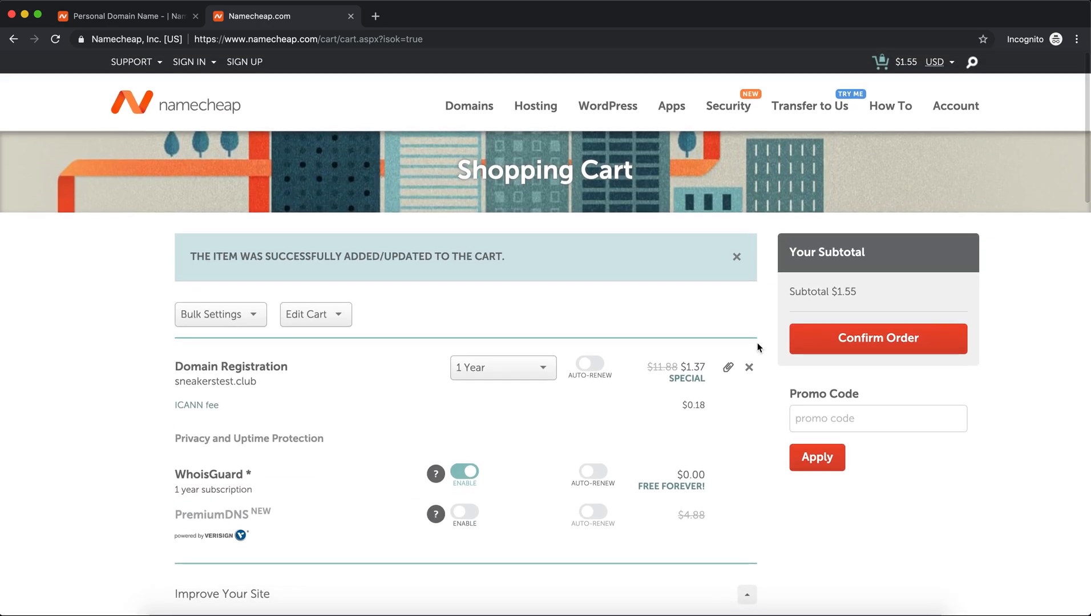
mouse_move(877, 337)
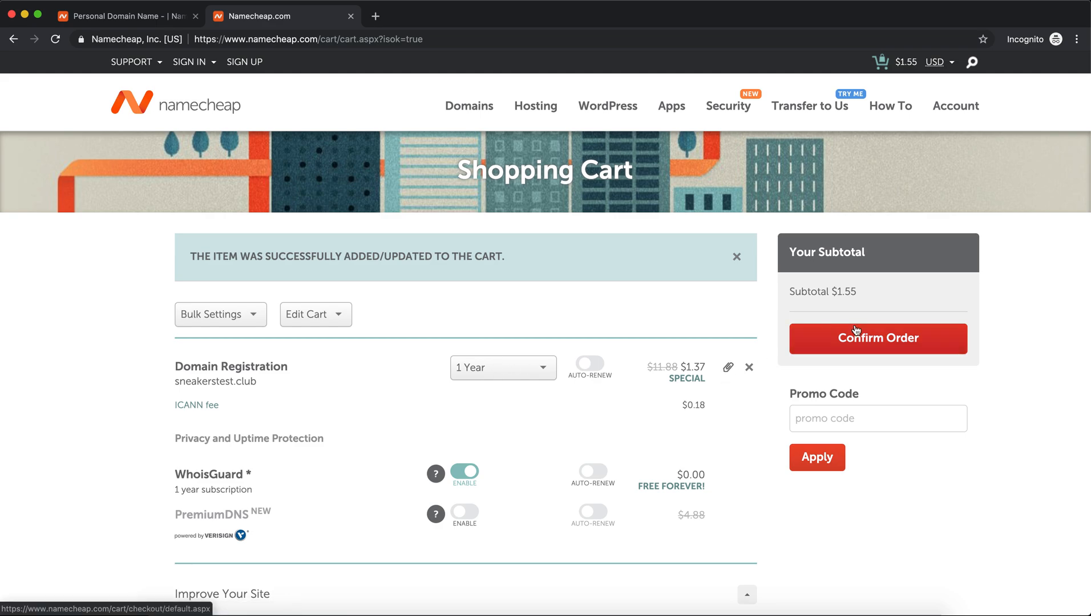
Confirm the sneakerstest.club order and sign in to the existing Namecheap account.
left_click(876, 338)
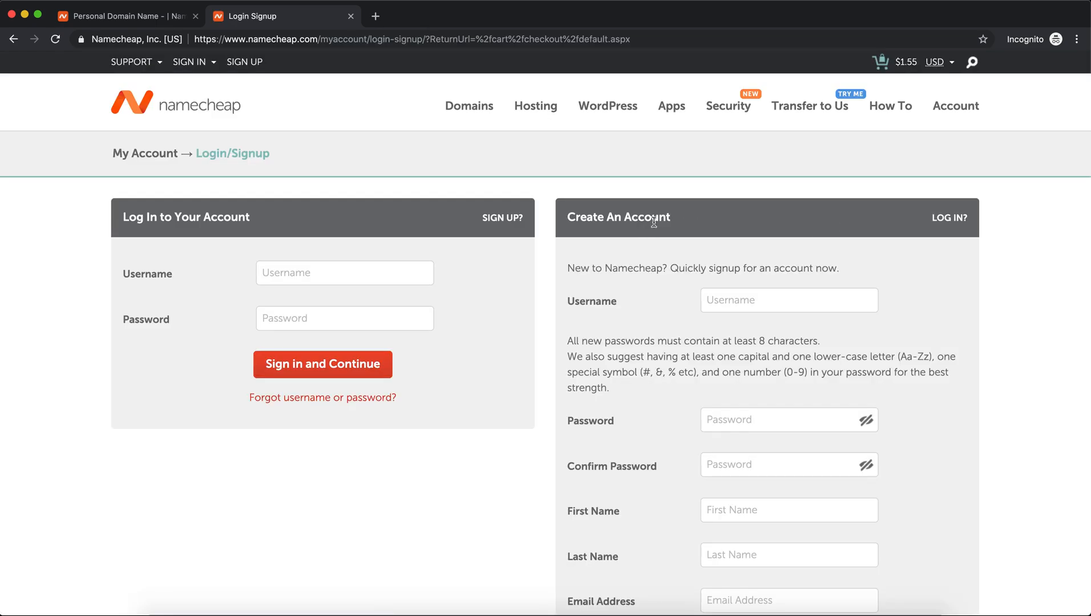
mouse_move(288, 261)
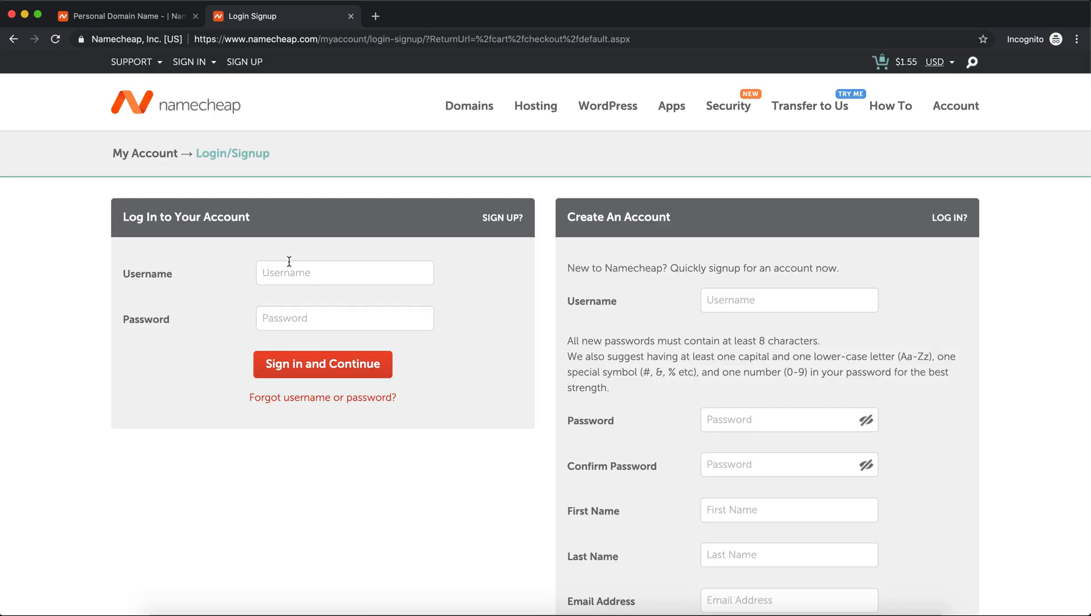
left_click(344, 272)
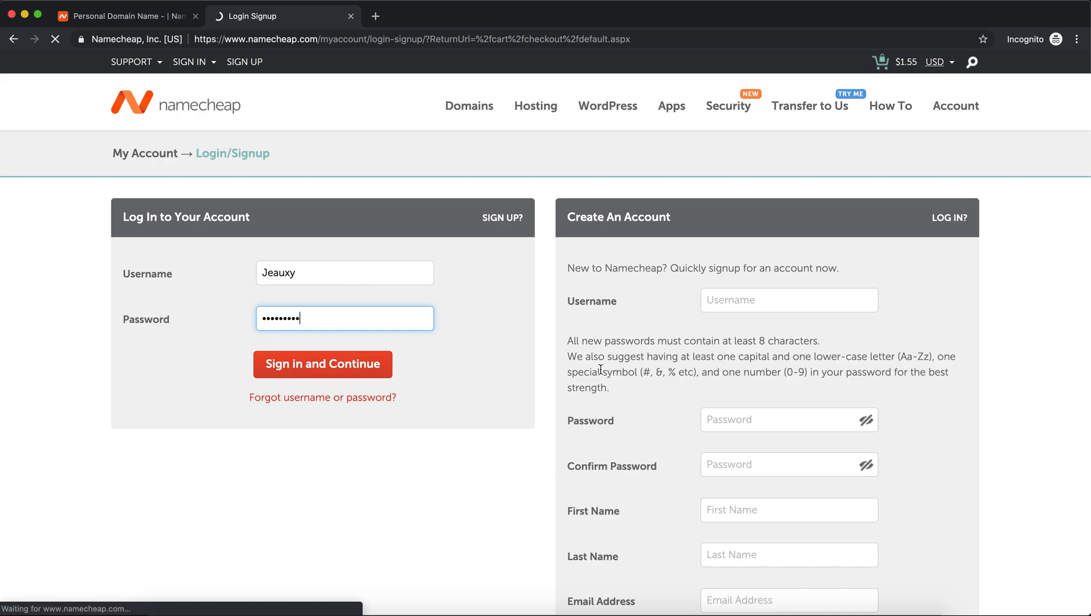
left_click(322, 364)
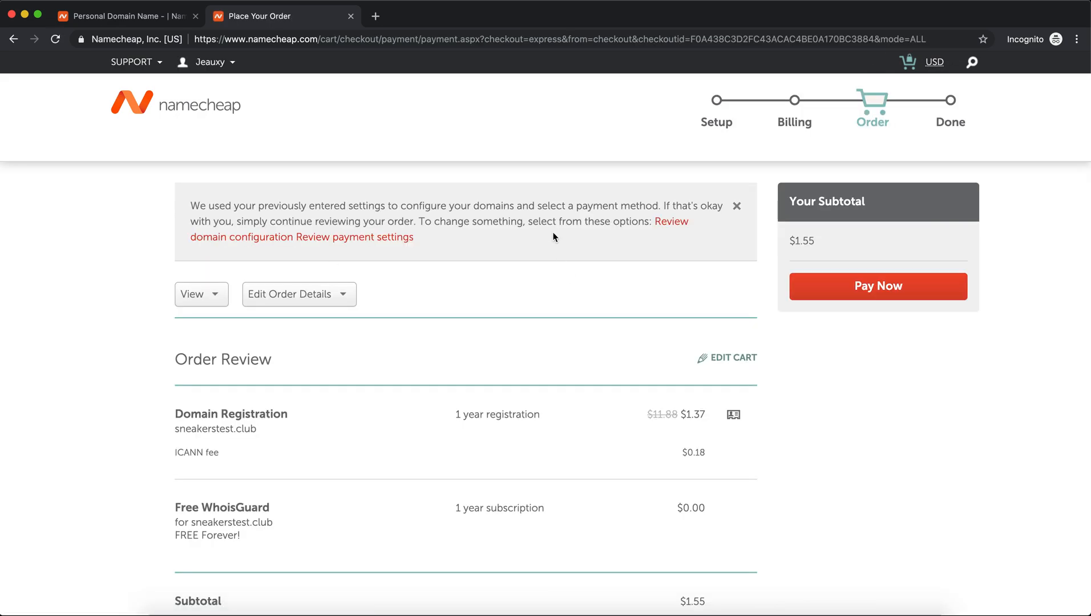
mouse_move(732, 115)
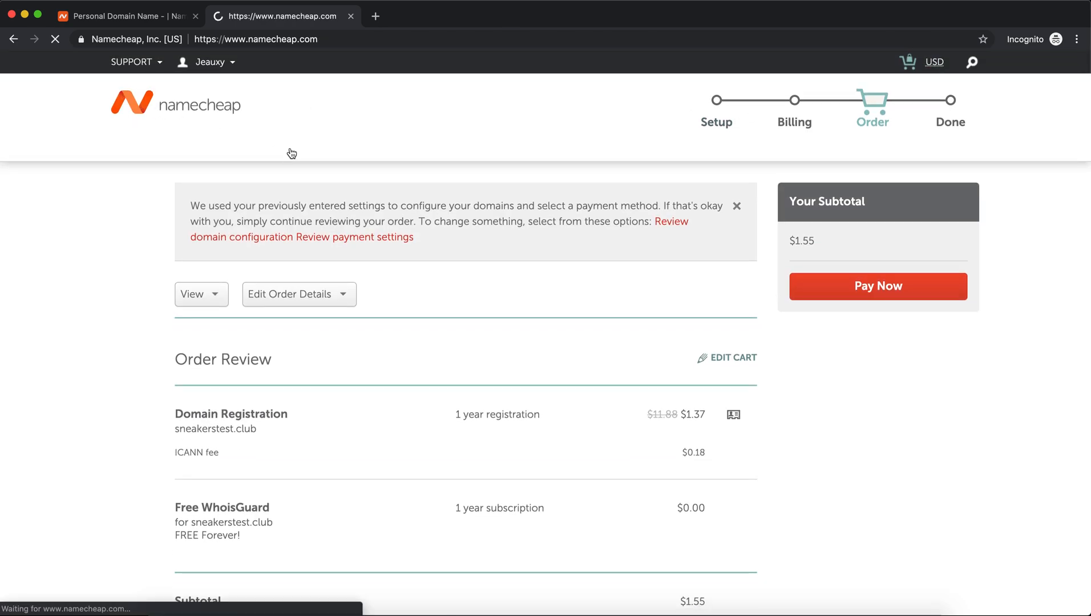
mouse_move(393, 346)
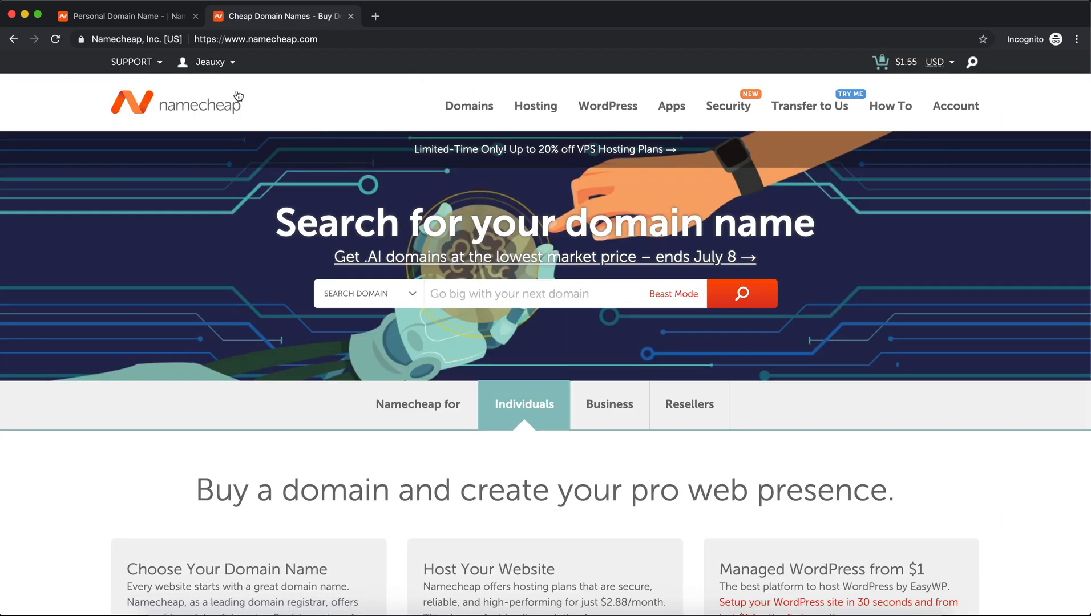
Go to the account Dashboard and select jeauxy.club from the domain list.
left_click(207, 61)
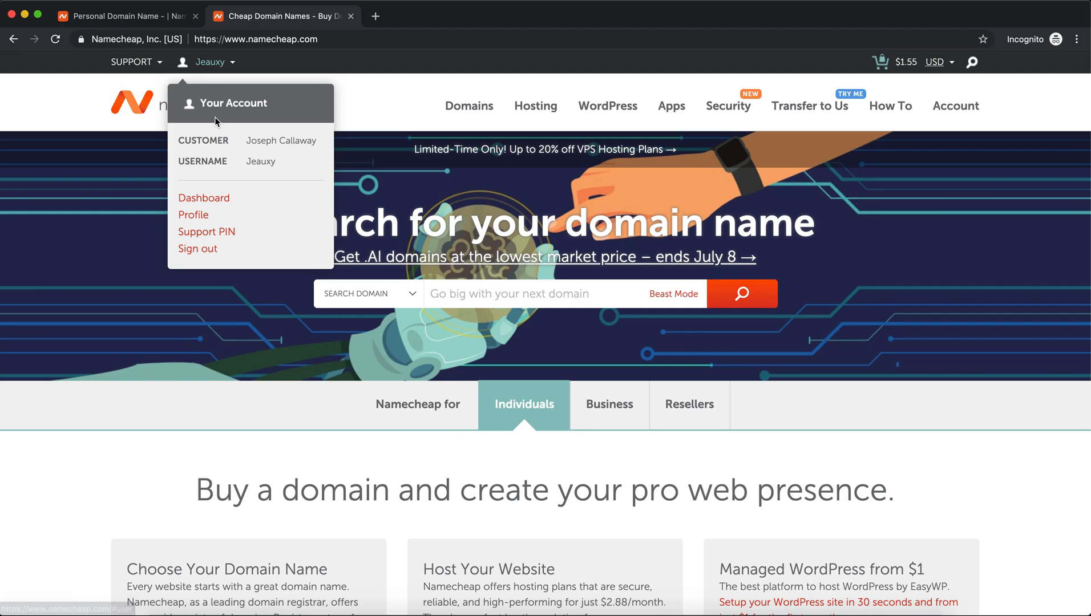
left_click(204, 197)
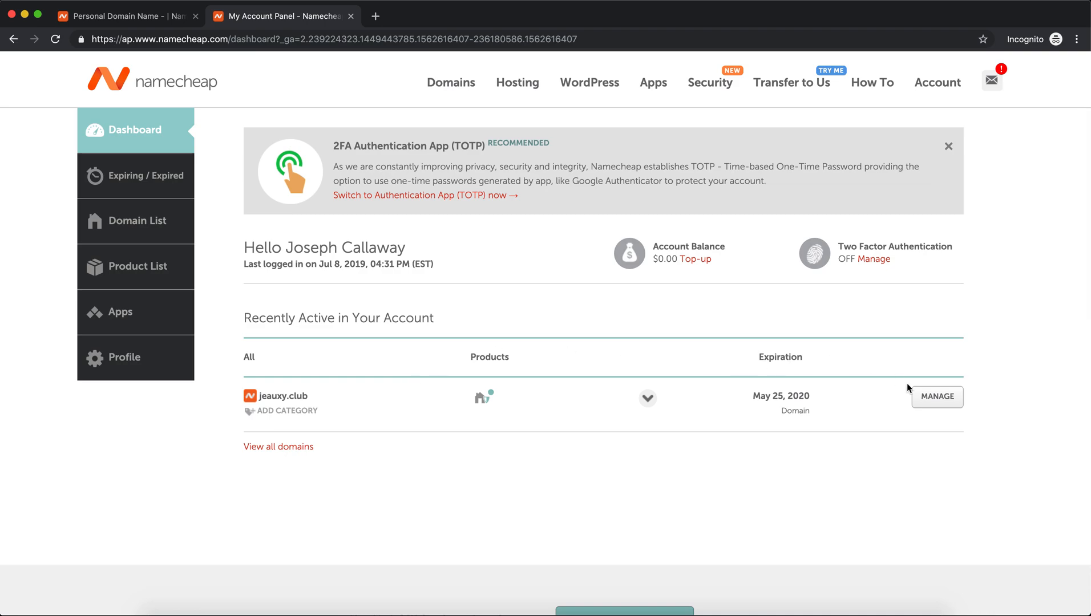
left_click(779, 357)
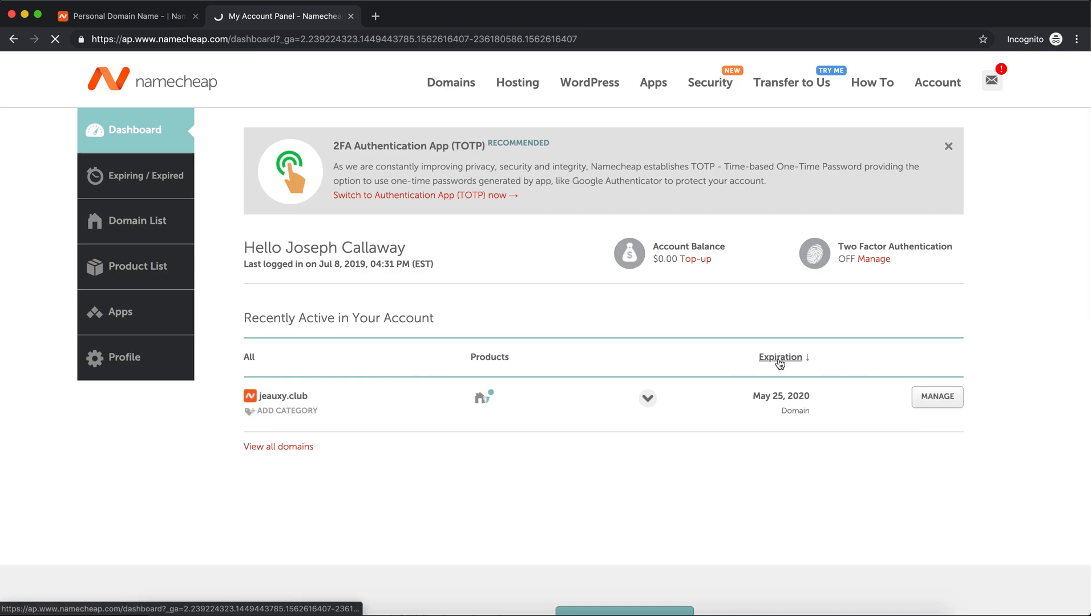
Manage jeauxy.club and scroll down to the empty REDIRECT EMAIL section.
left_click(936, 396)
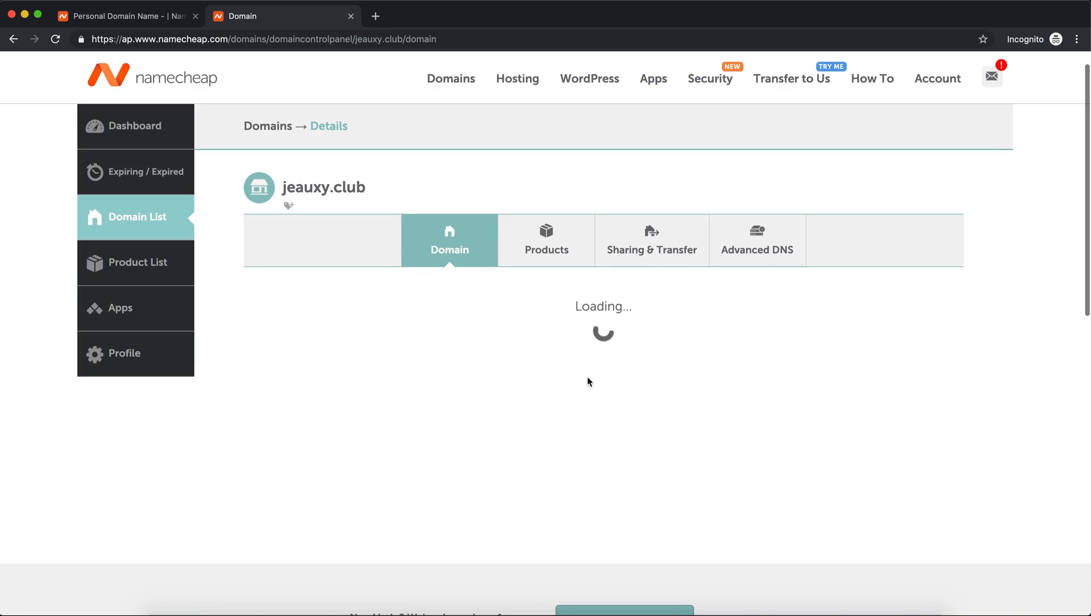
scroll("down", 3)
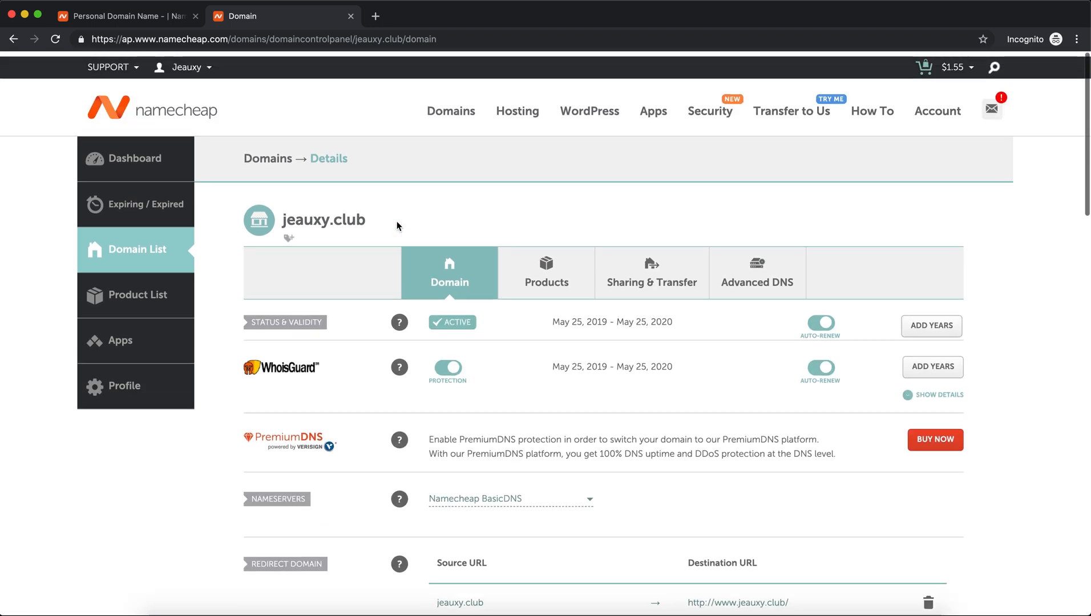
scroll("down", 3)
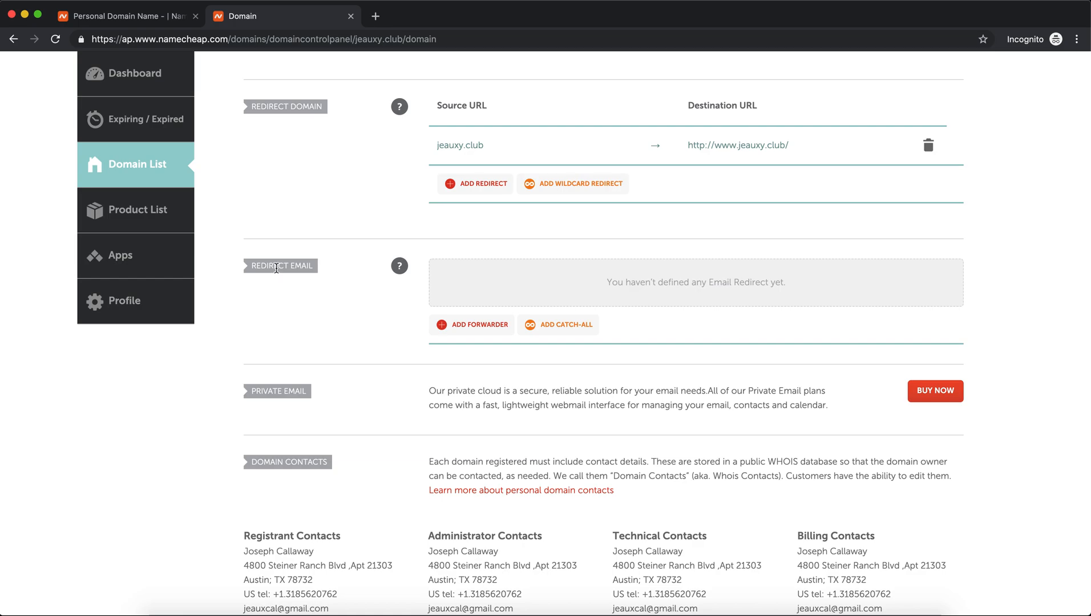
mouse_move(564, 324)
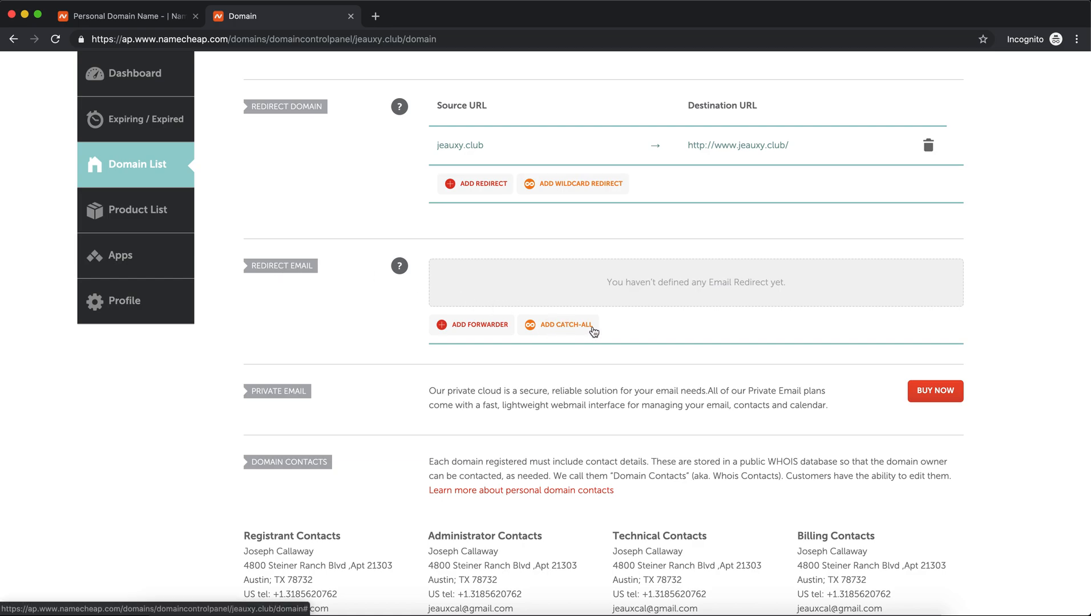
Start a catch-all redirect for jeauxy.club, clear its forwarding address, and open a new tab.
left_click(564, 324)
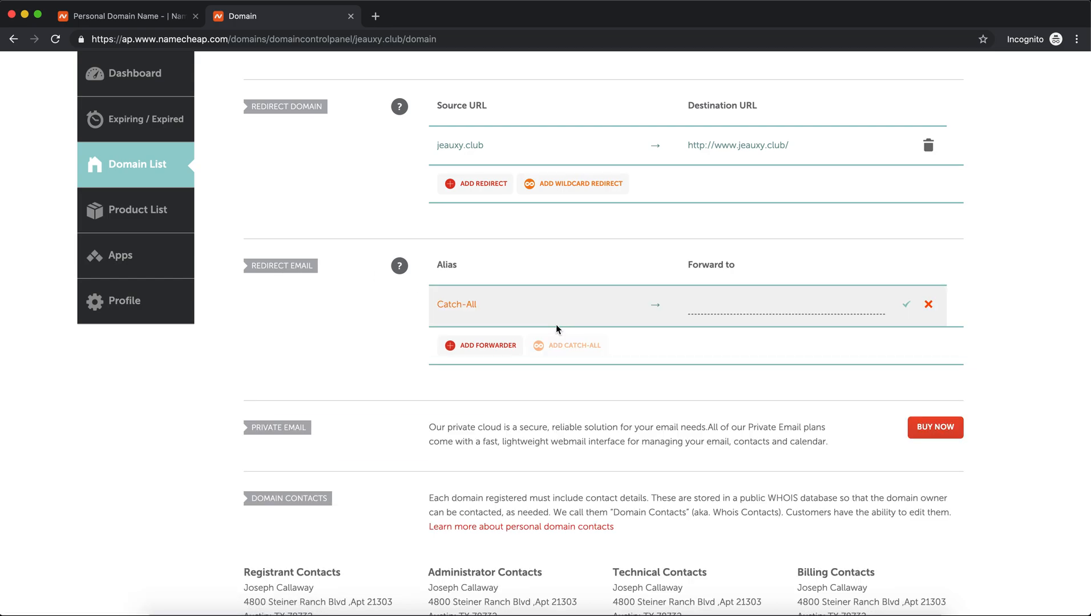
left_click(786, 305)
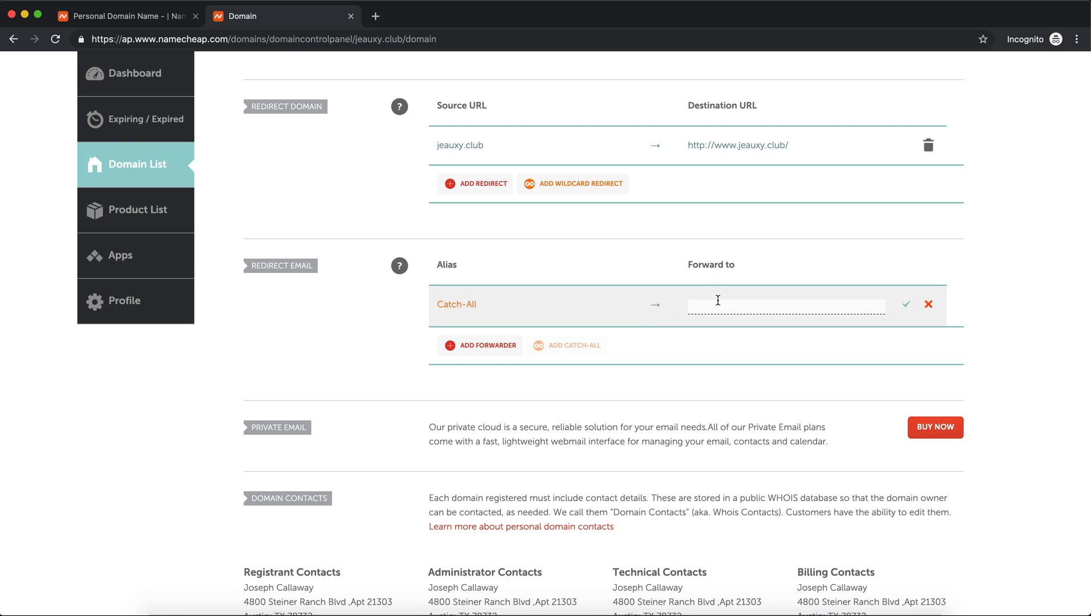
type("fdslkfjdslkj")
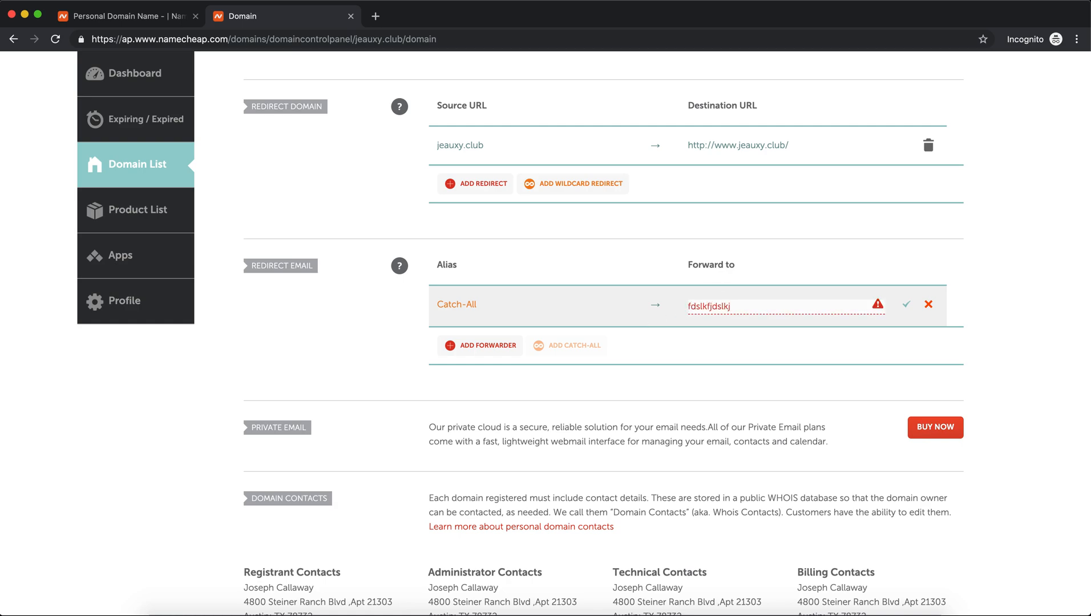
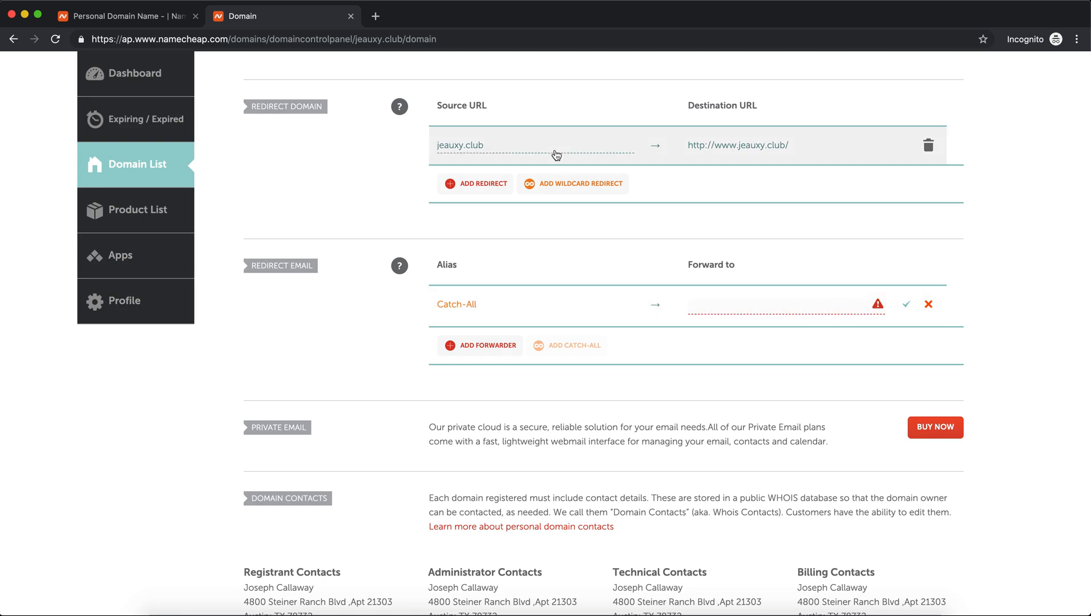
left_click(375, 16)
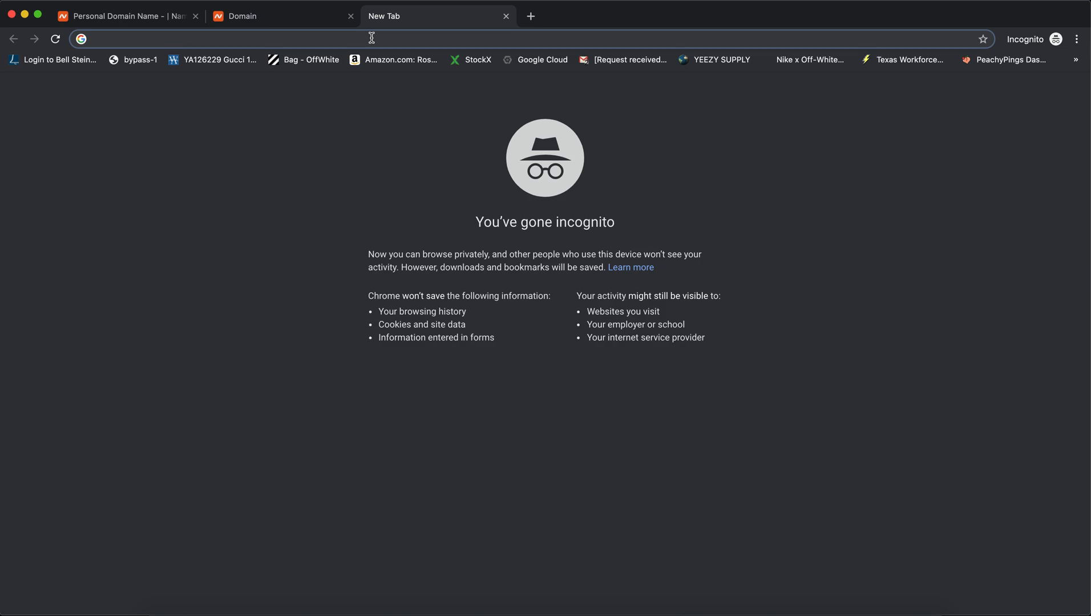
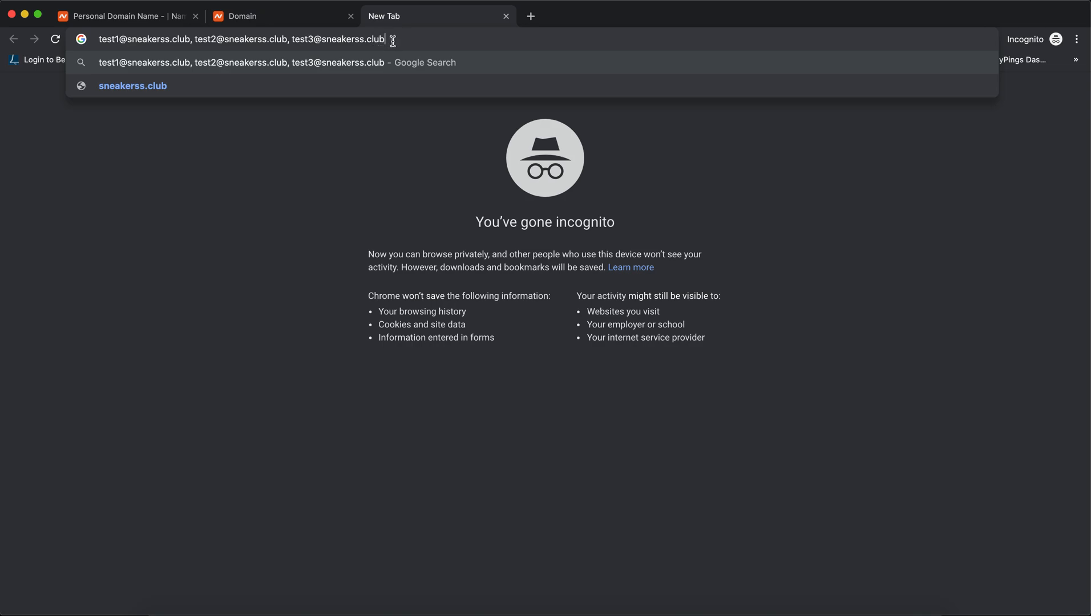
double_click(337, 39)
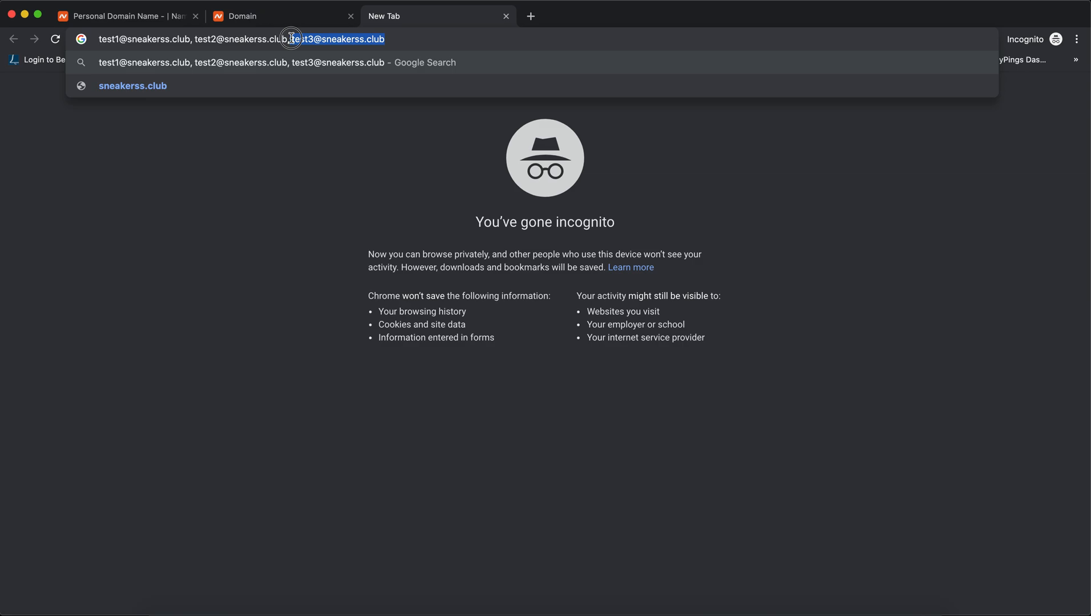
mouse_move(380, 115)
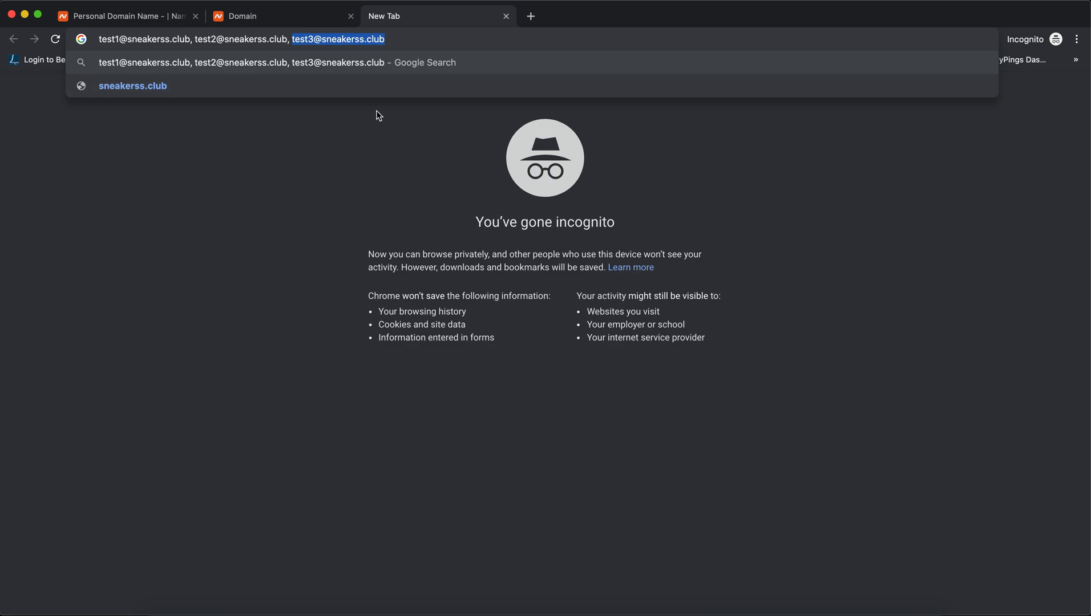
mouse_move(351, 129)
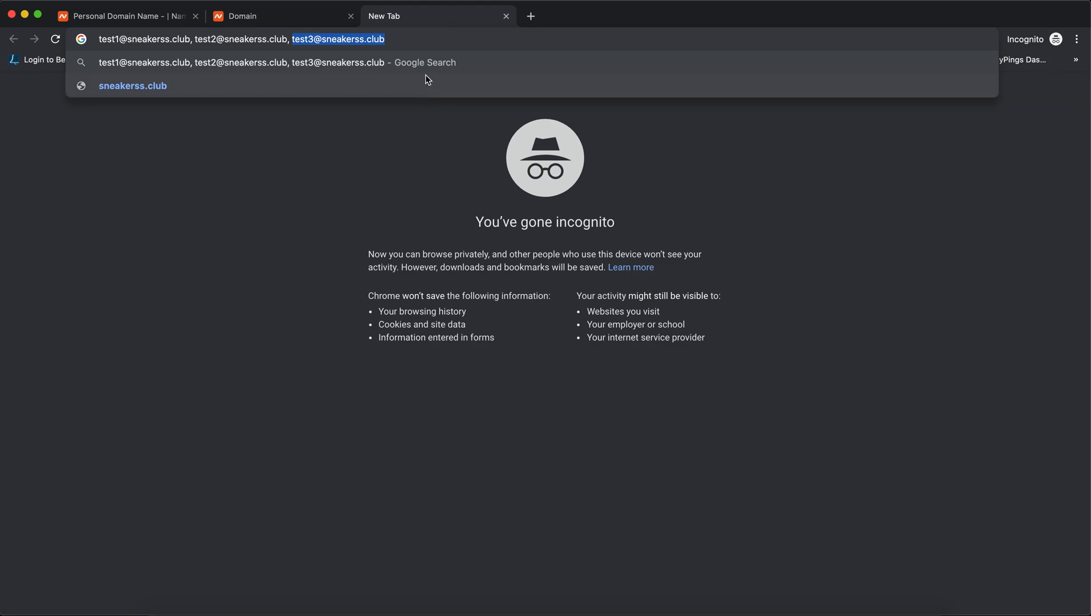
mouse_move(505, 16)
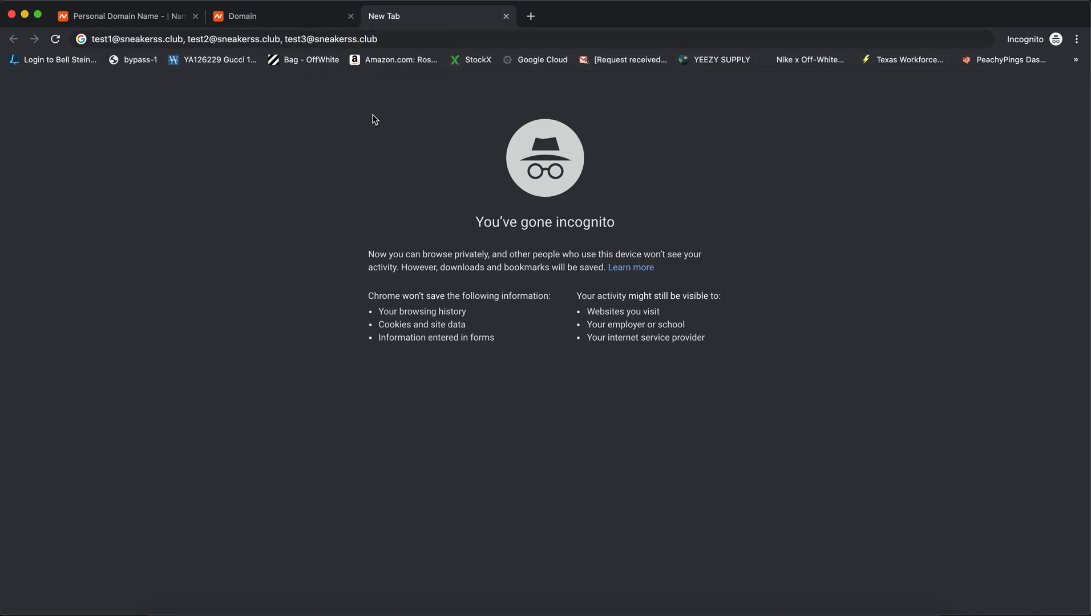
Return to the Namecheap tab and scroll down the Personal Domain page.
left_click(125, 16)
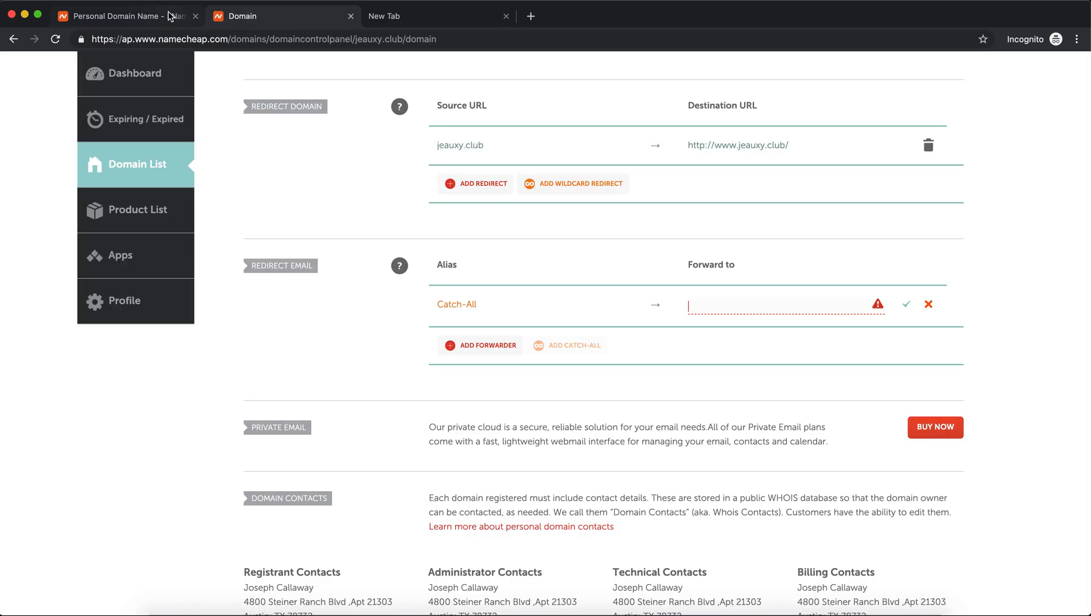
left_click(125, 16)
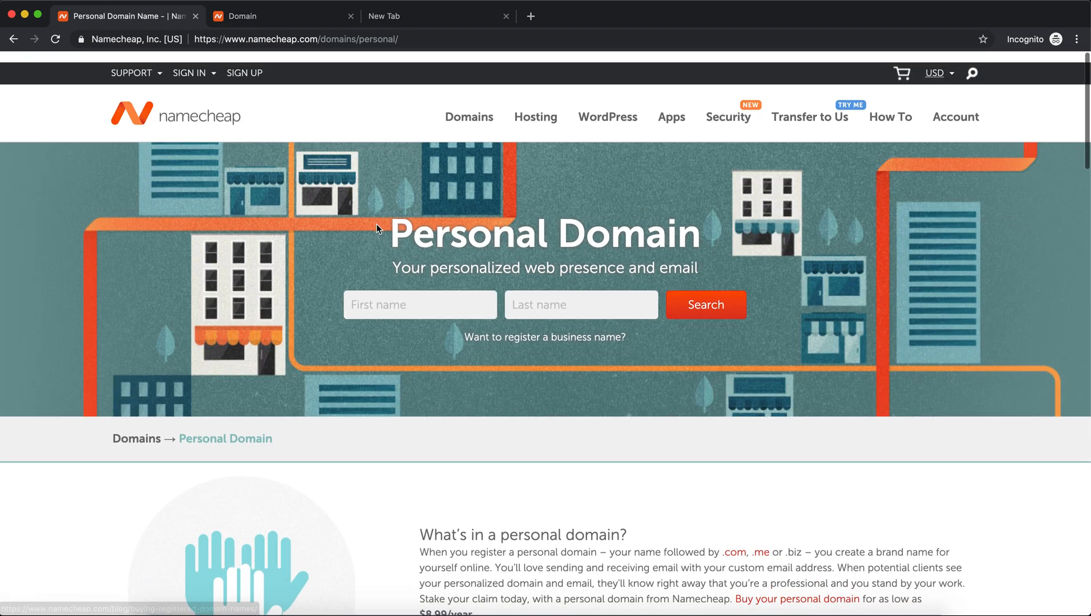
scroll("down", 3)
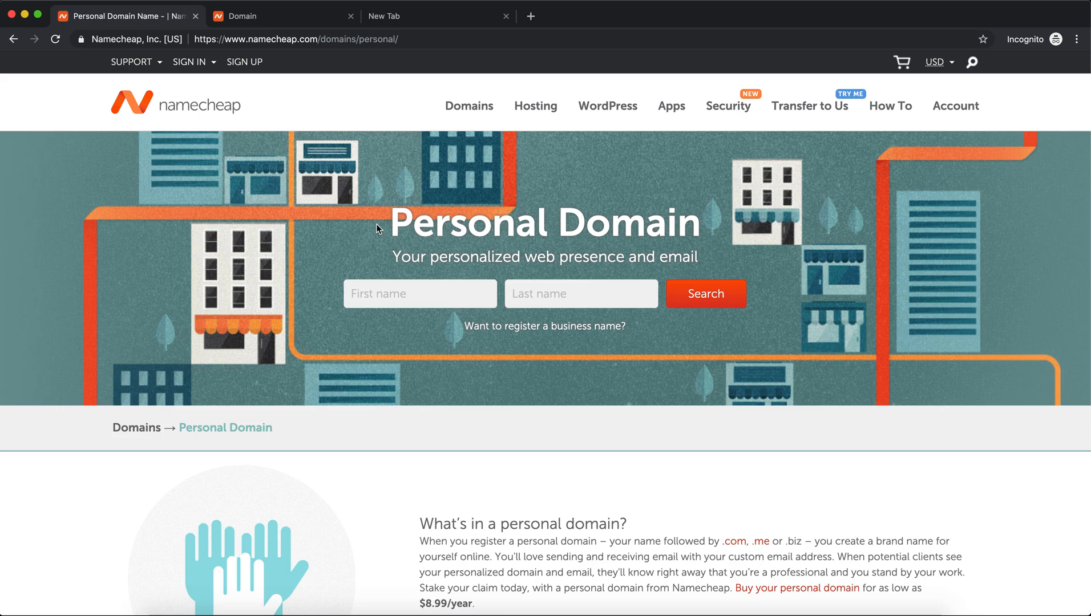